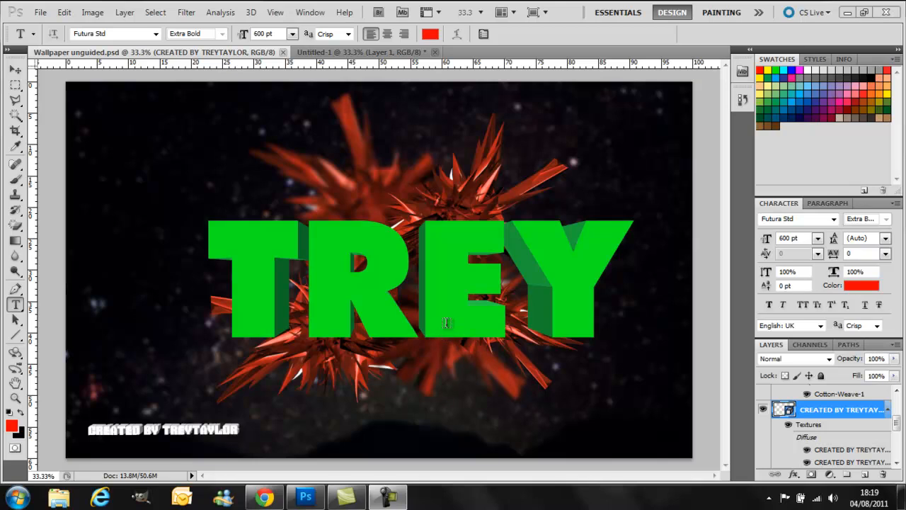
mouse_move(430, 292)
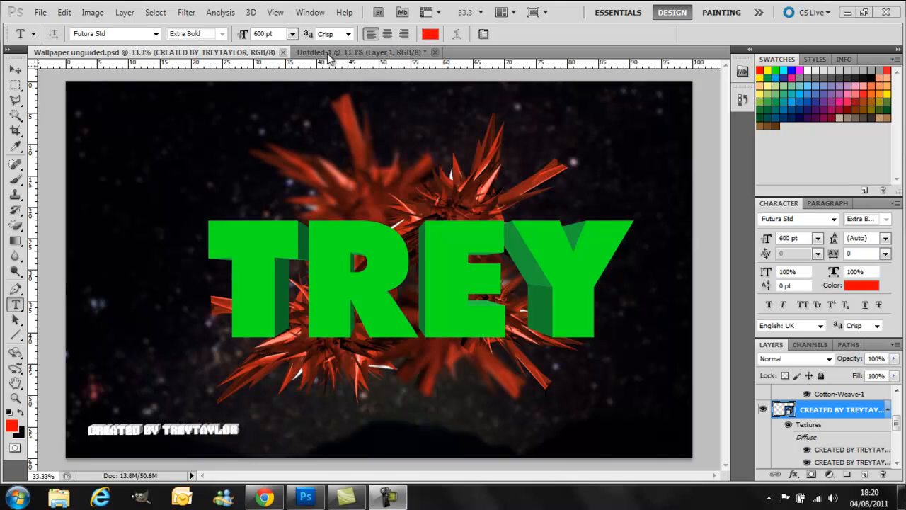
mouse_move(308, 206)
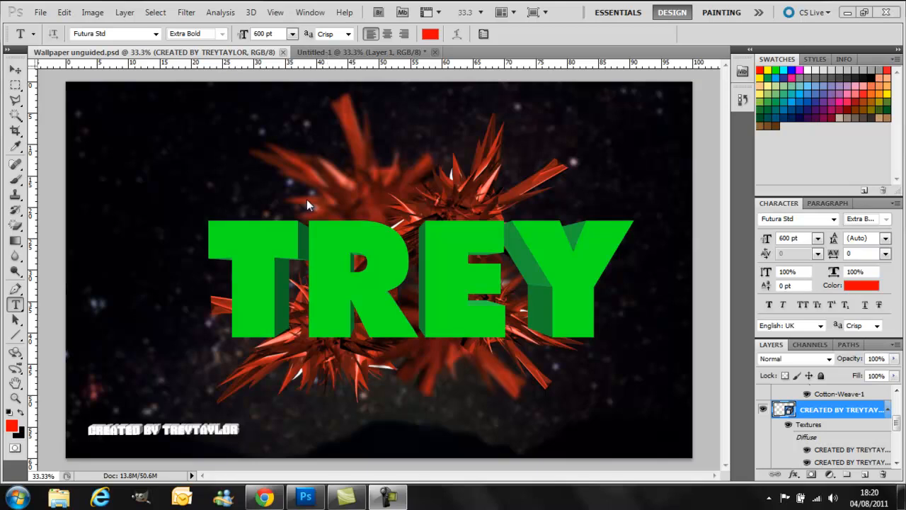
mouse_move(380, 288)
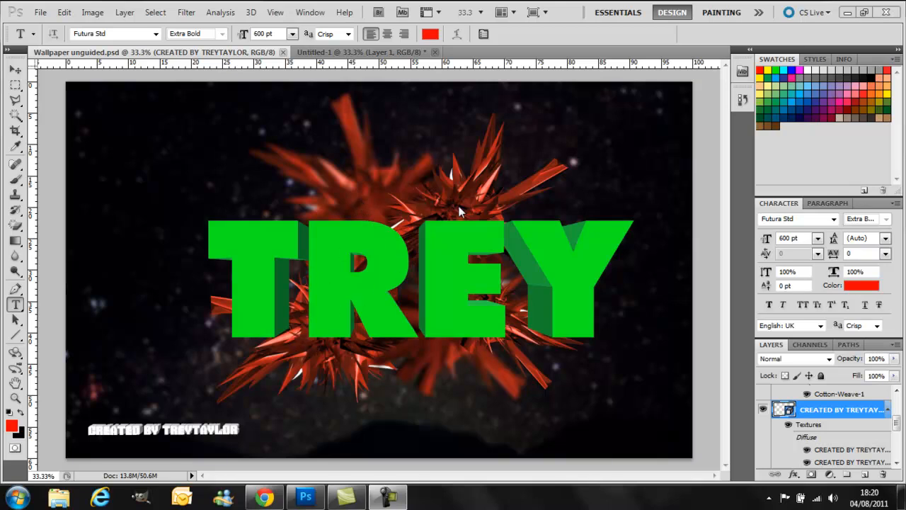
mouse_move(311, 55)
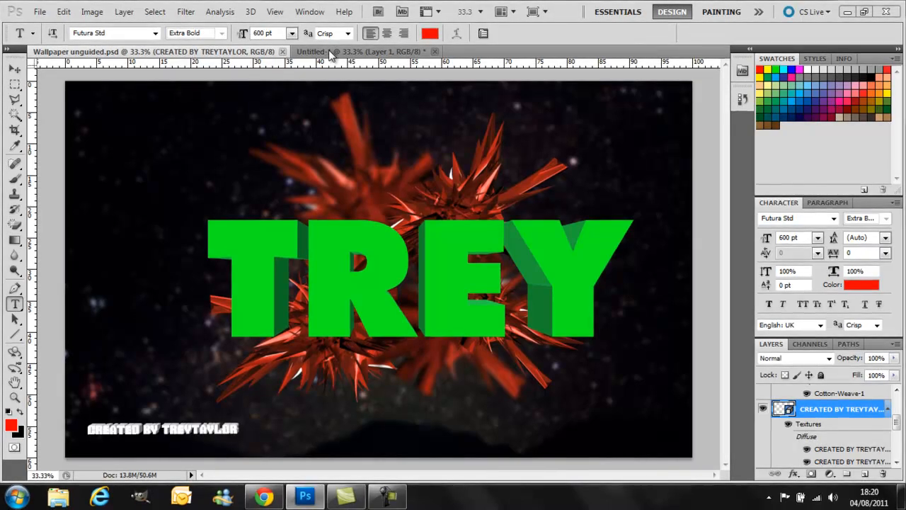
Type TREY in red 600 pt Futura Std Extra Bold across the Untitled-1 document
left_click(375, 51)
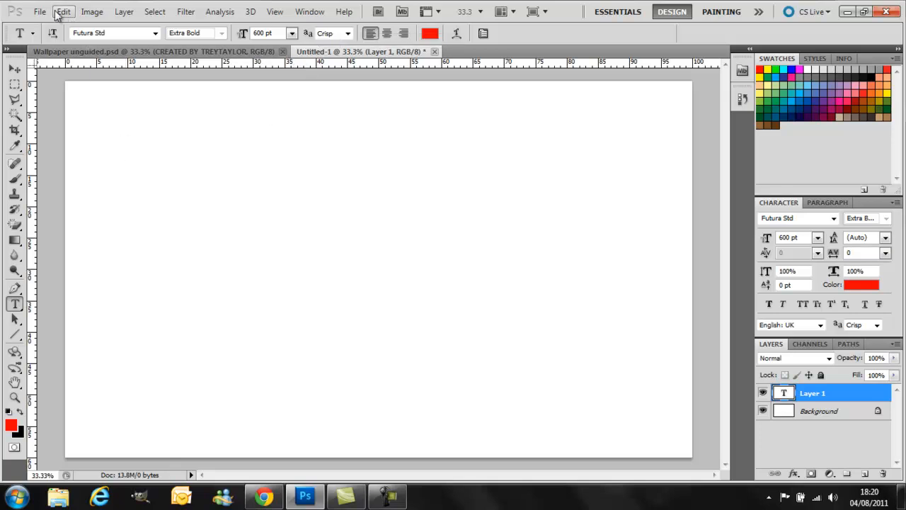
left_click(37, 12)
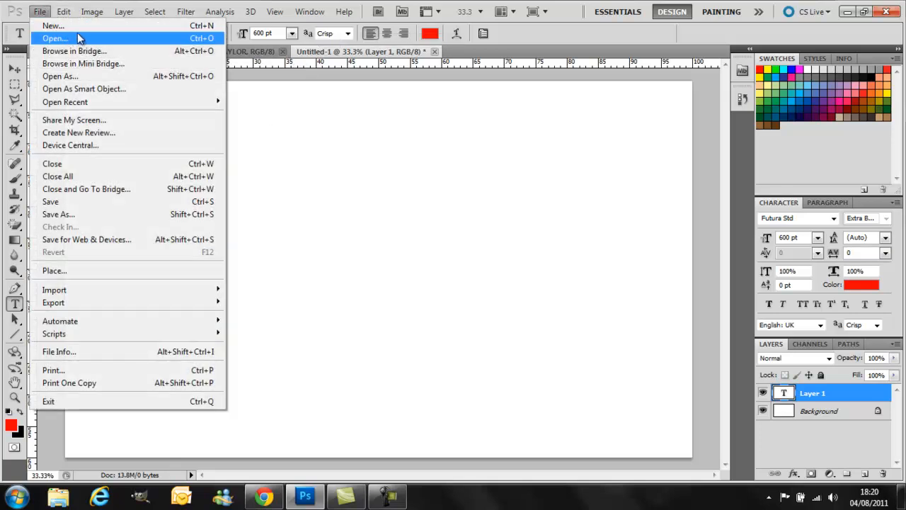
mouse_move(255, 105)
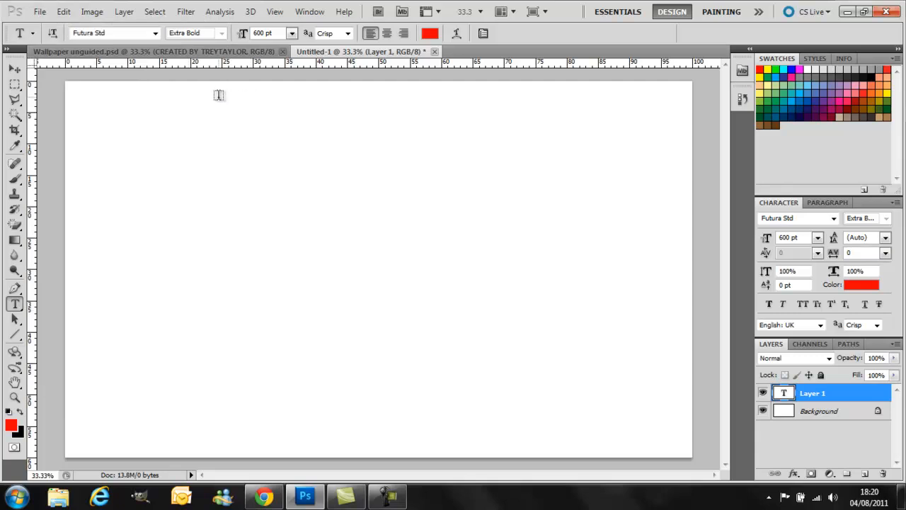
mouse_move(211, 198)
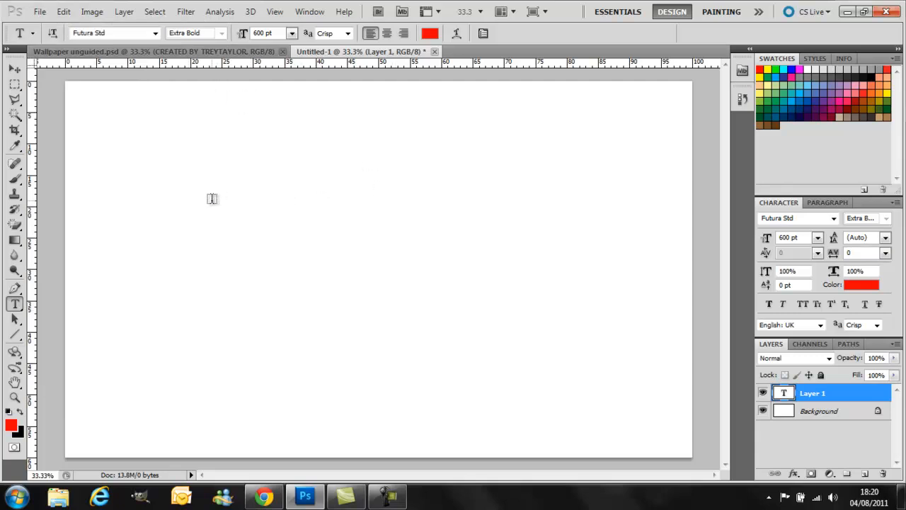
mouse_move(256, 199)
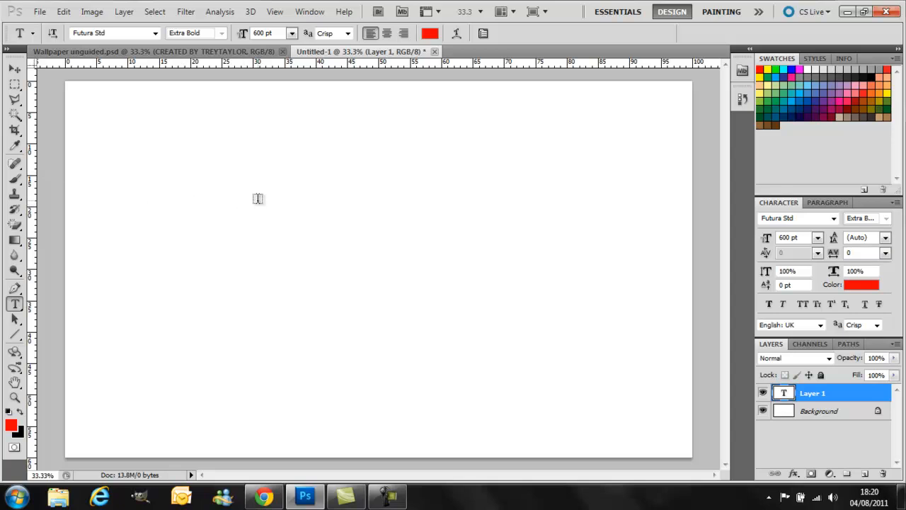
mouse_move(238, 182)
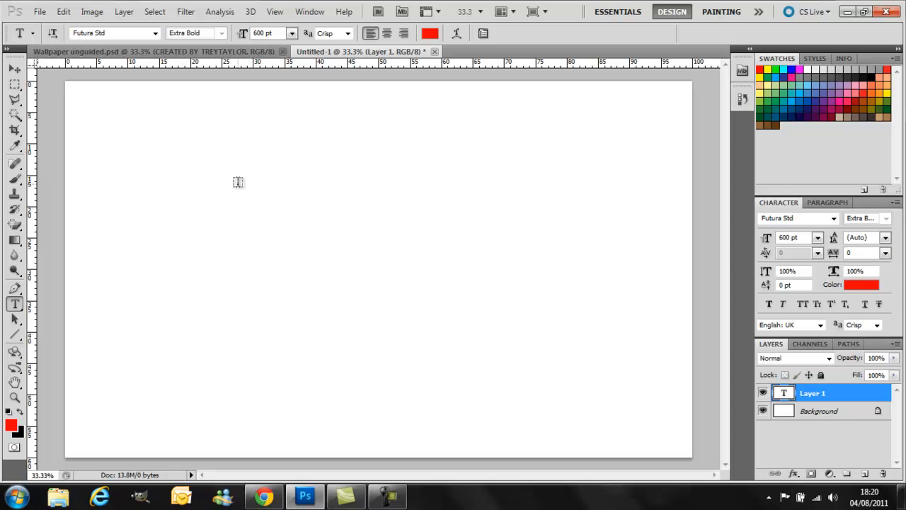
mouse_move(205, 178)
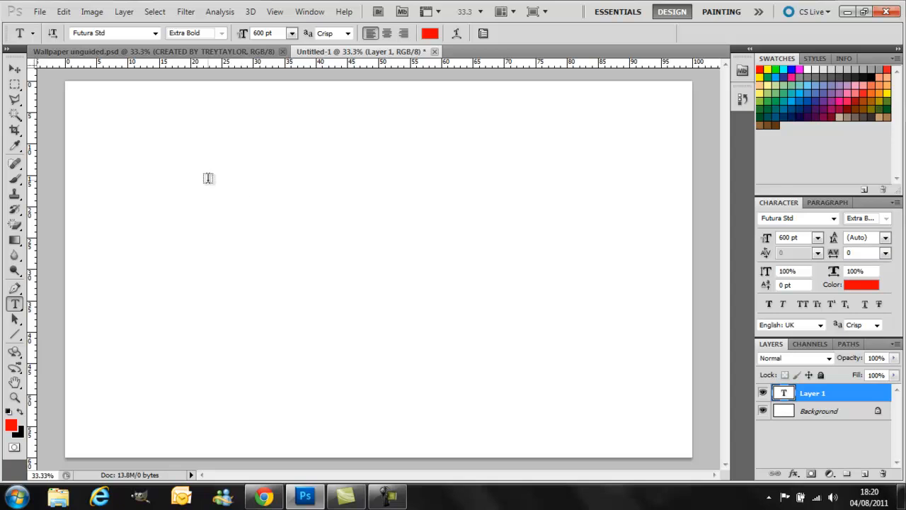
mouse_move(13, 304)
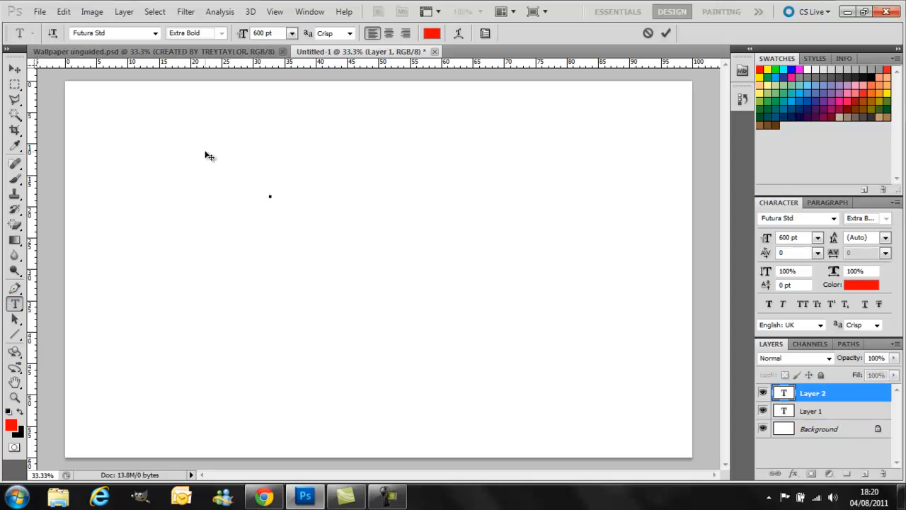
left_click(286, 32)
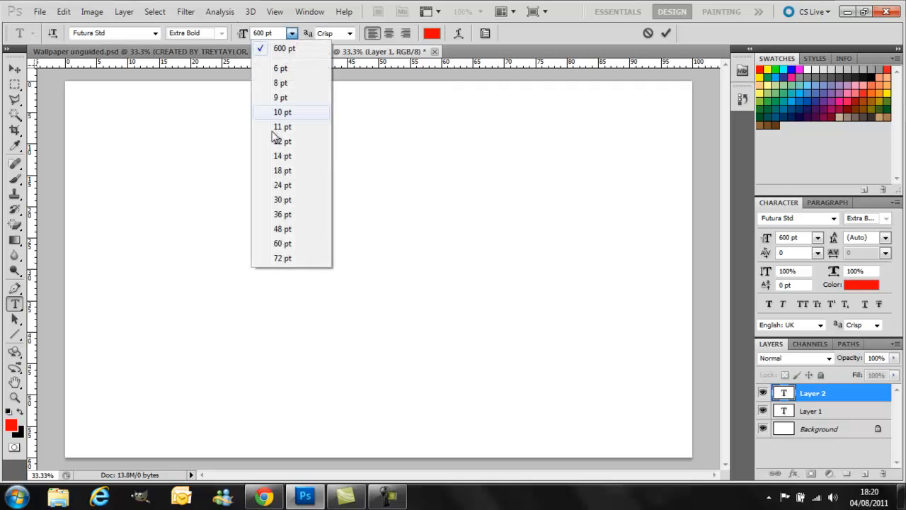
mouse_move(273, 48)
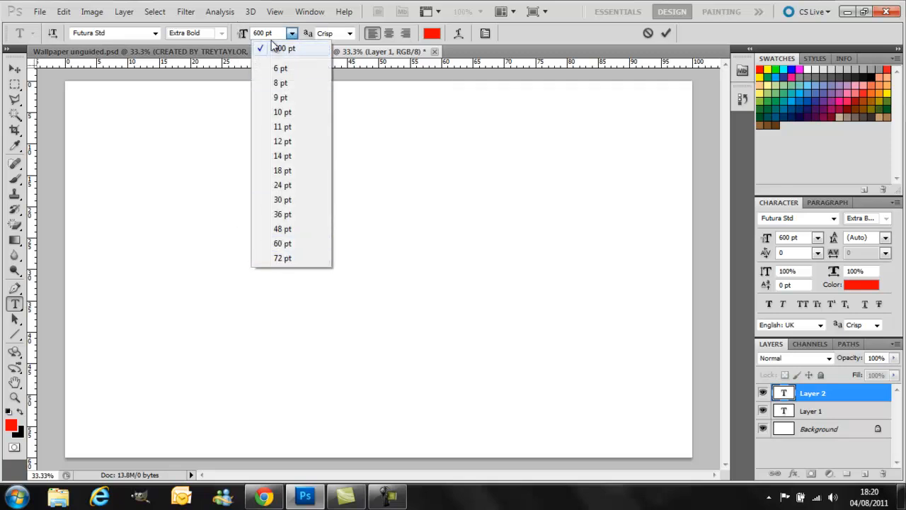
mouse_move(322, 130)
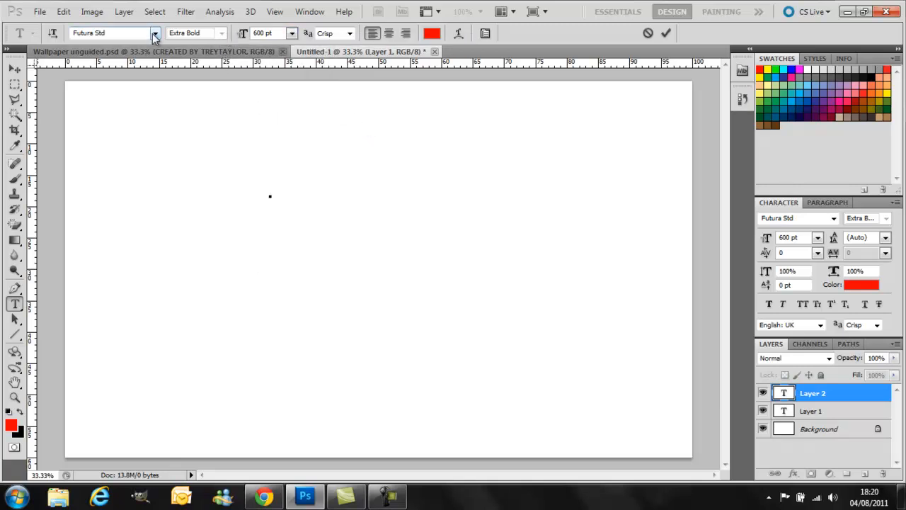
left_click(151, 33)
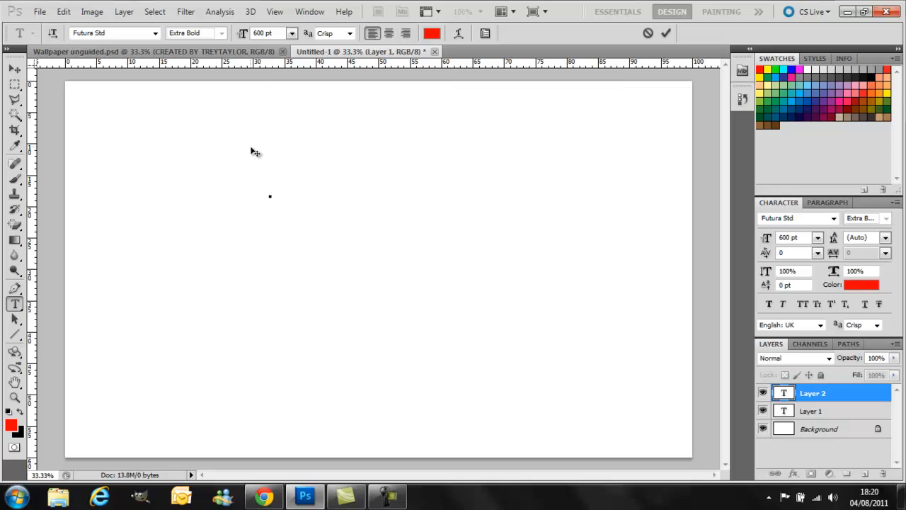
mouse_move(278, 154)
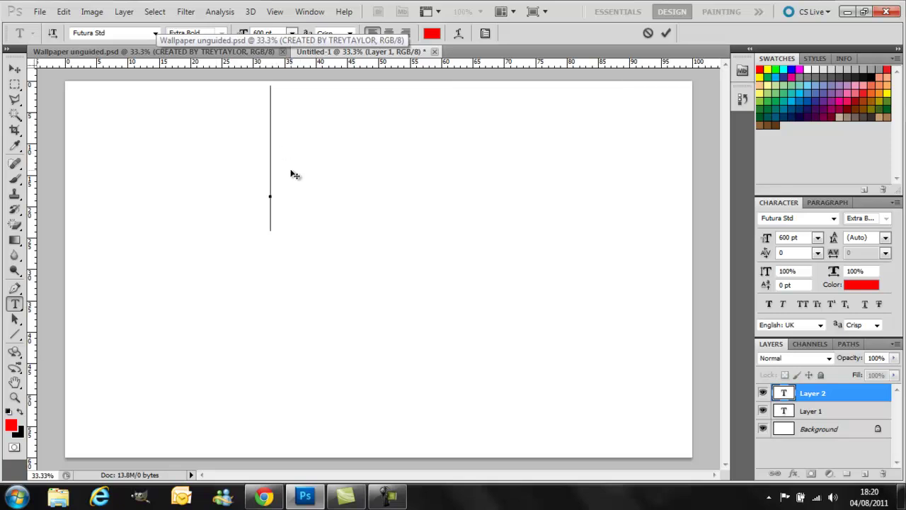
type("T")
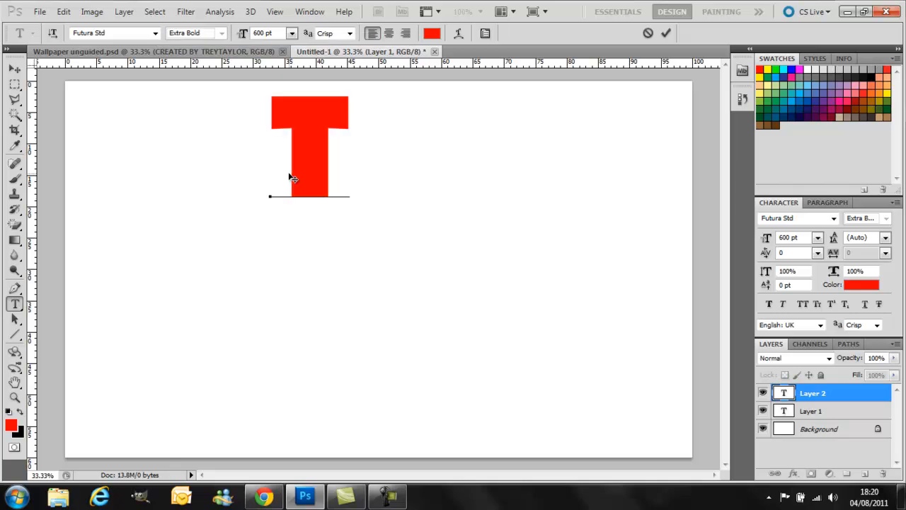
type("REY")
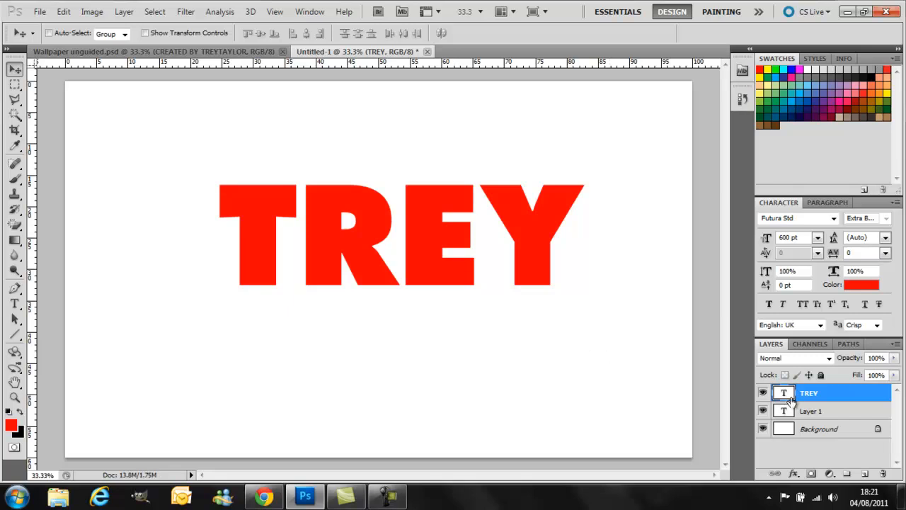
Delete the empty Layer 1, confirm, and select the TREY text layer
left_click(819, 411)
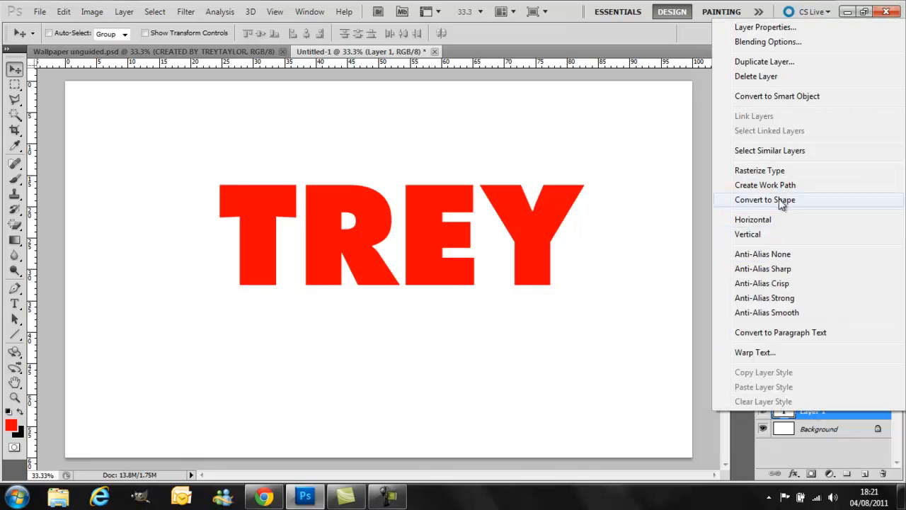
left_click(755, 76)
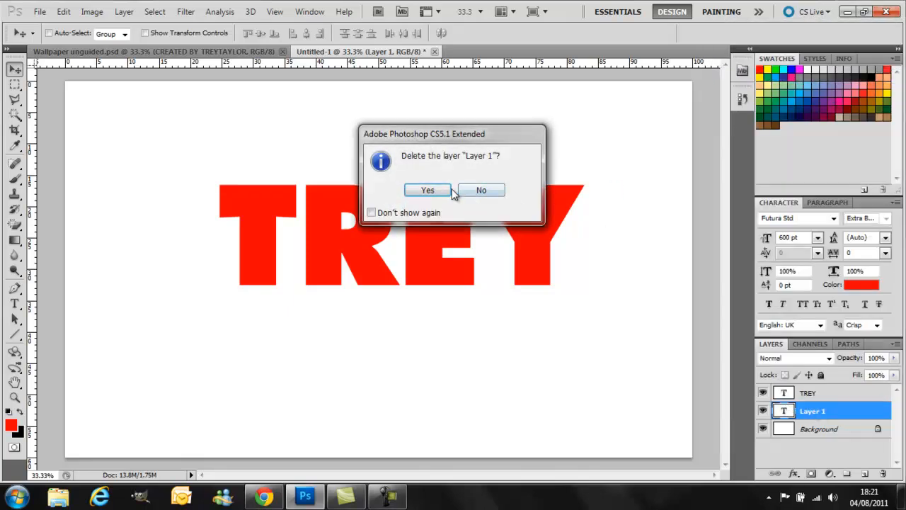
left_click(427, 190)
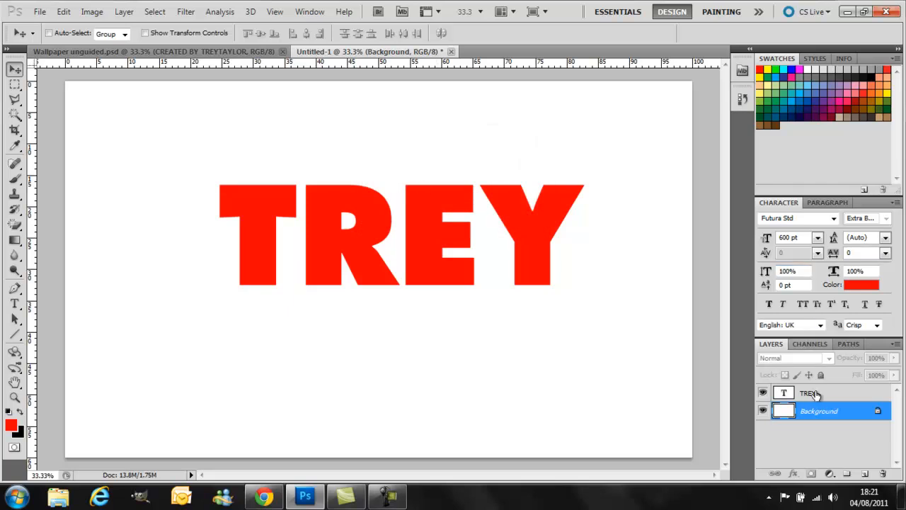
left_click(809, 393)
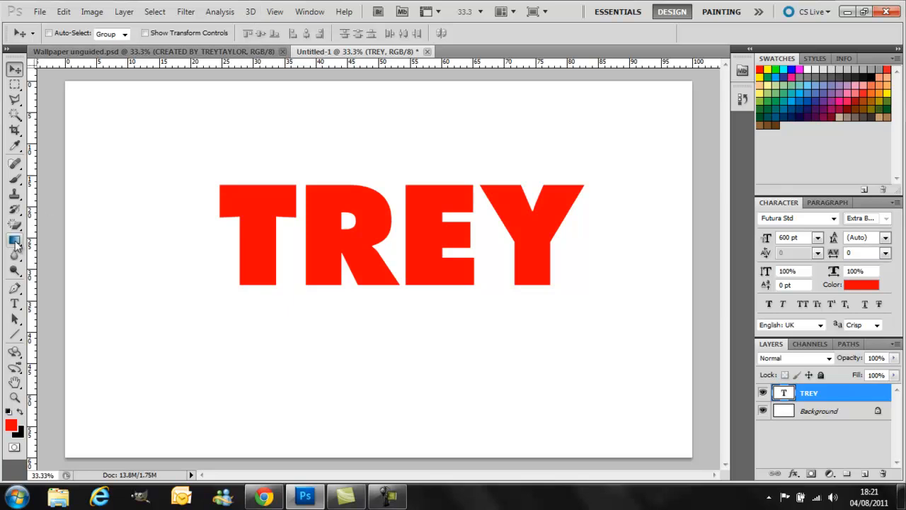
Convert the TREY layer with 3D > Repoussé > Text Layer, approving rasterization
left_click(251, 11)
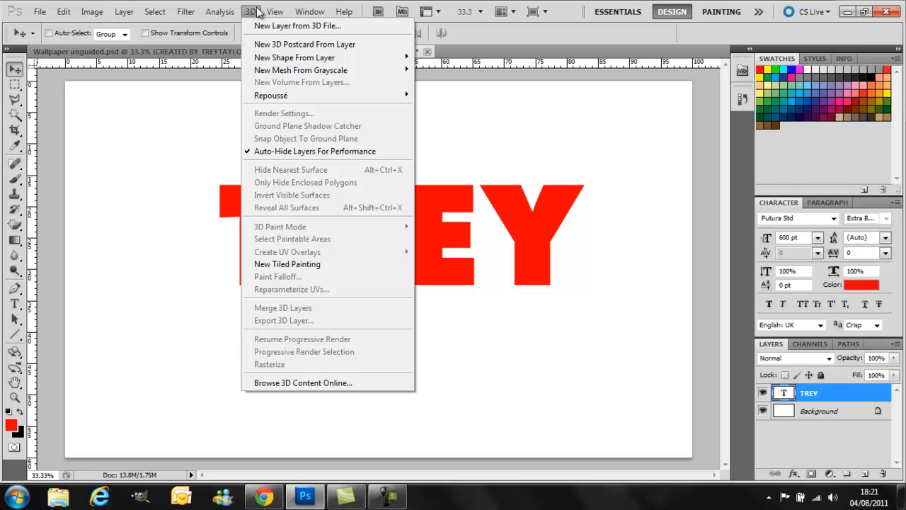
mouse_move(302, 25)
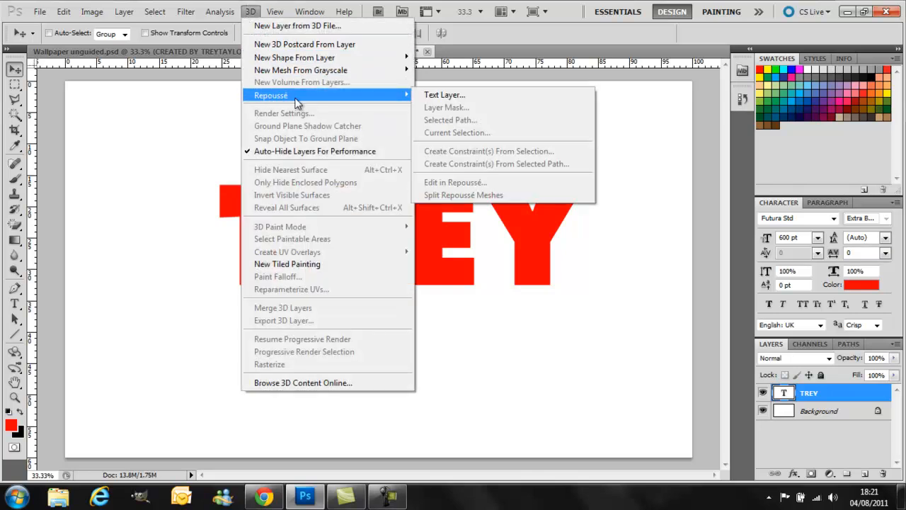
mouse_move(444, 102)
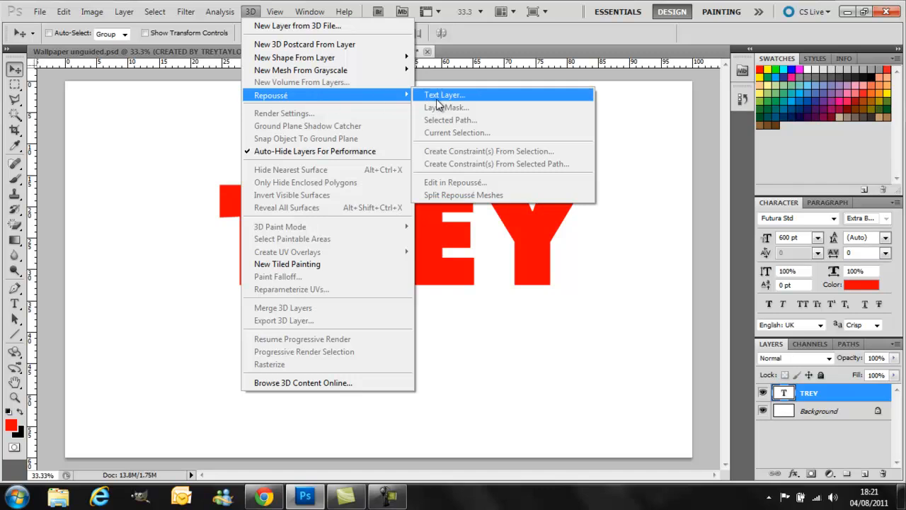
left_click(444, 94)
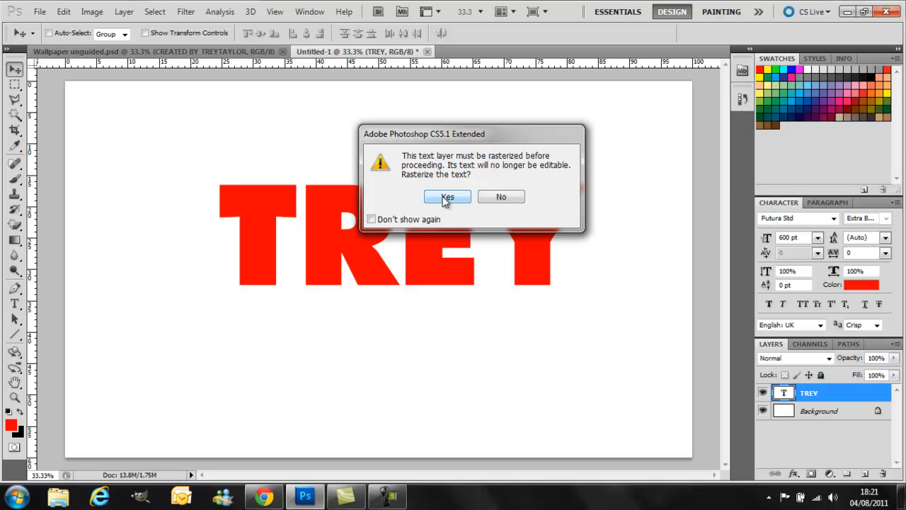
left_click(447, 197)
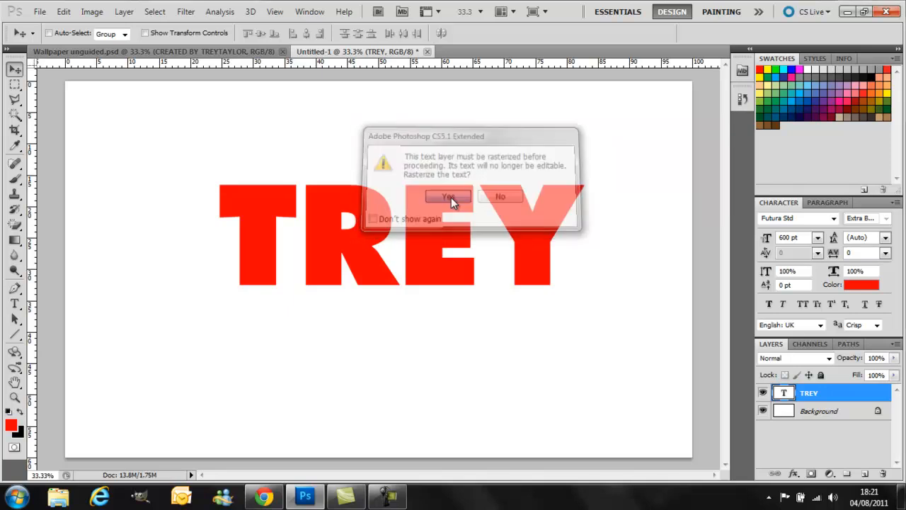
left_click(446, 196)
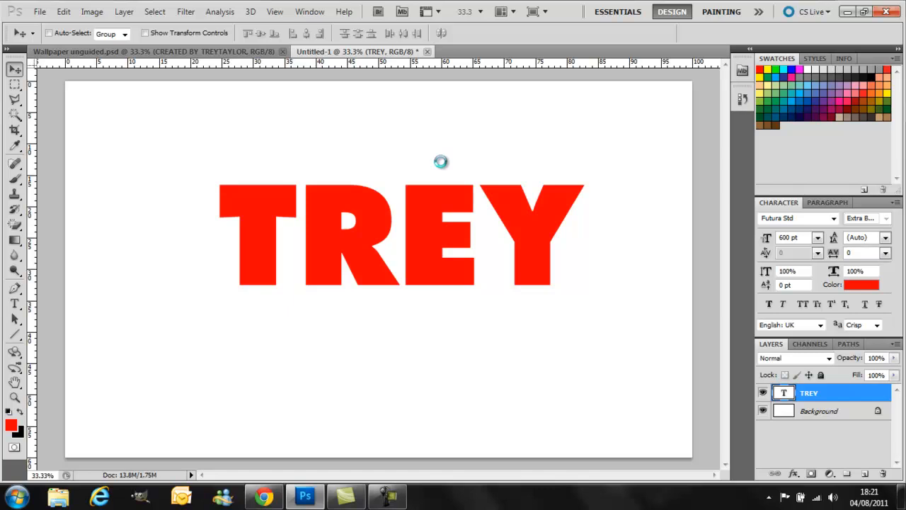
mouse_move(420, 152)
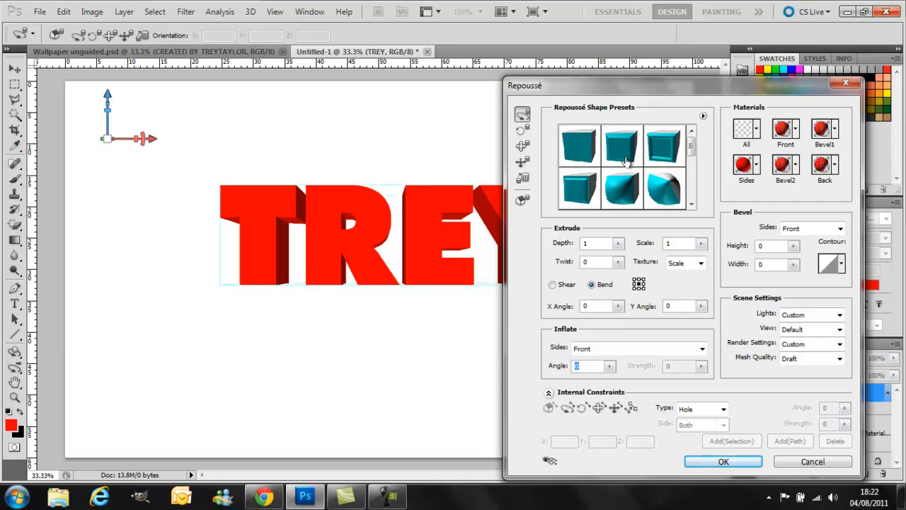
Accept the Repoussé extrusion settings to create the 3D TREY lettering
scroll("down", 3)
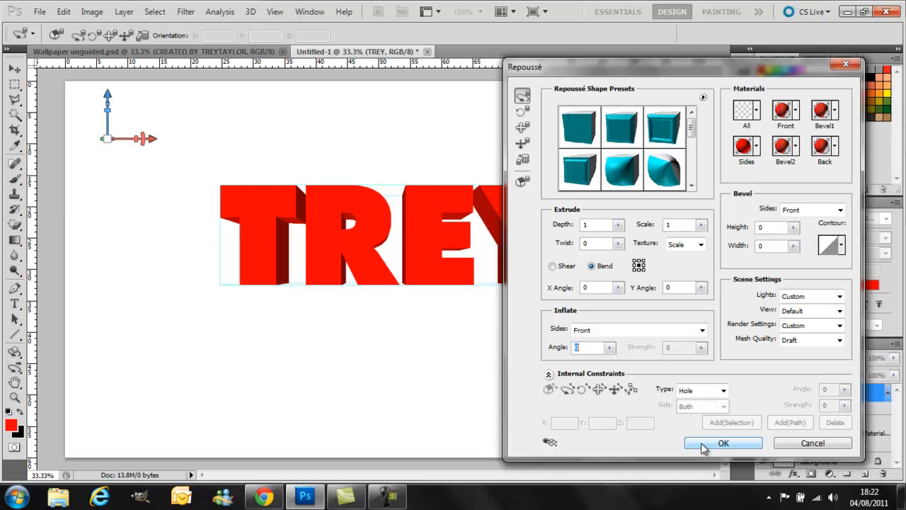
left_click(728, 442)
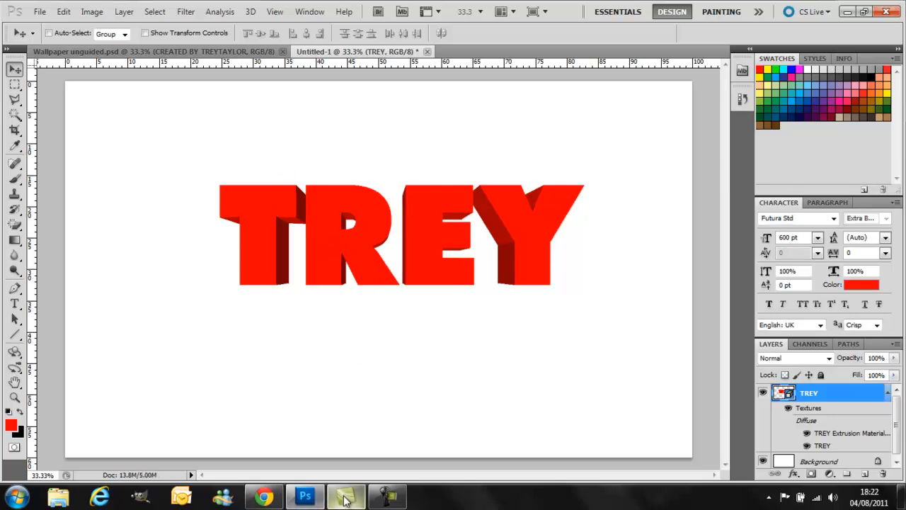
Save the red crystal render image from the Planet Renders gallery with Save image as
left_click(262, 497)
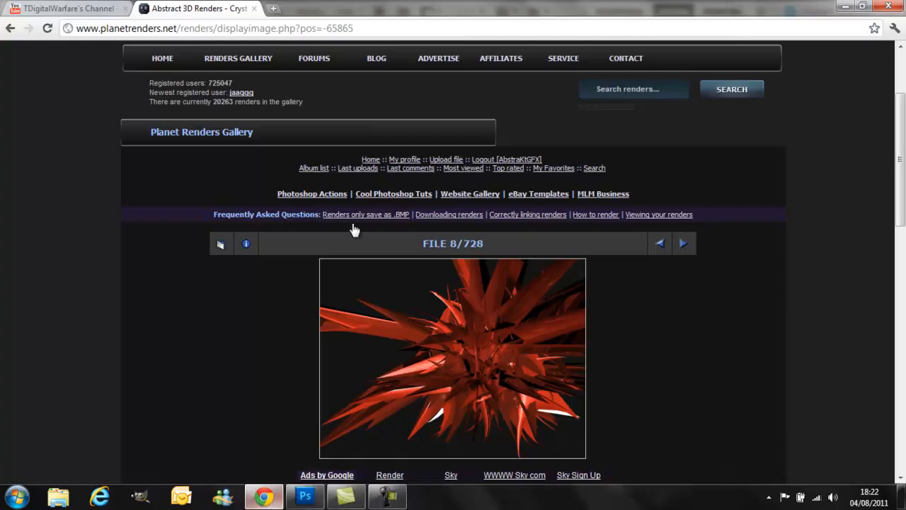
mouse_move(299, 91)
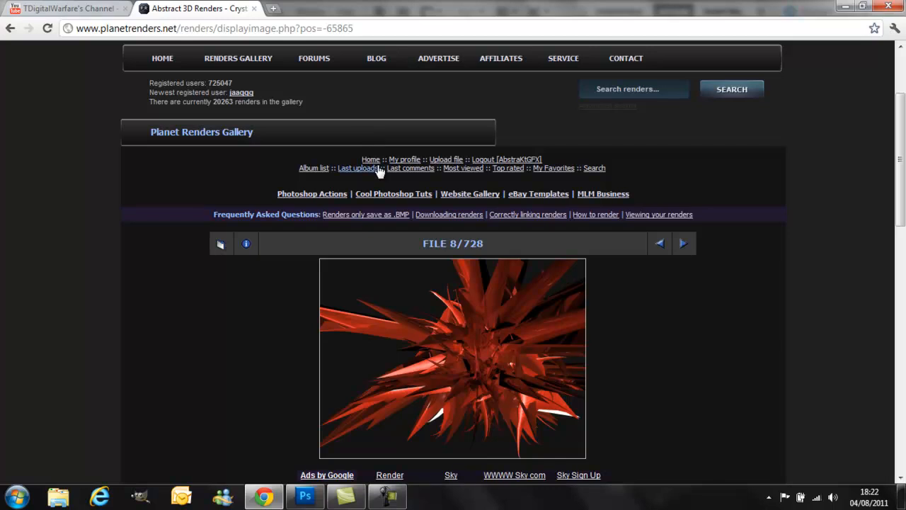
scroll("down", 3)
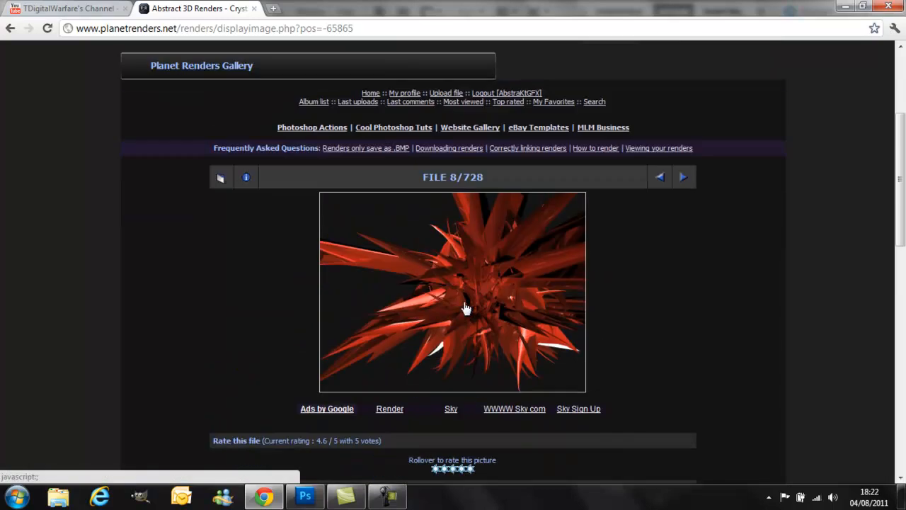
right_click(466, 308)
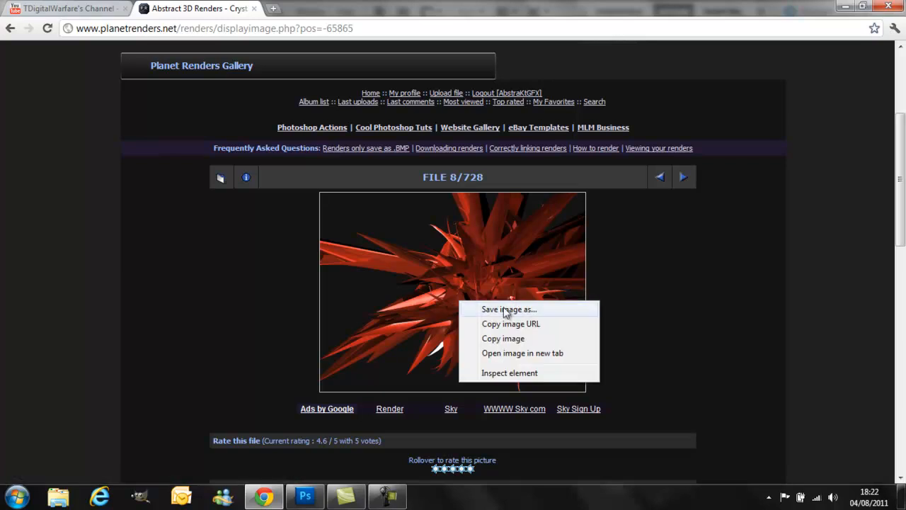
left_click(494, 306)
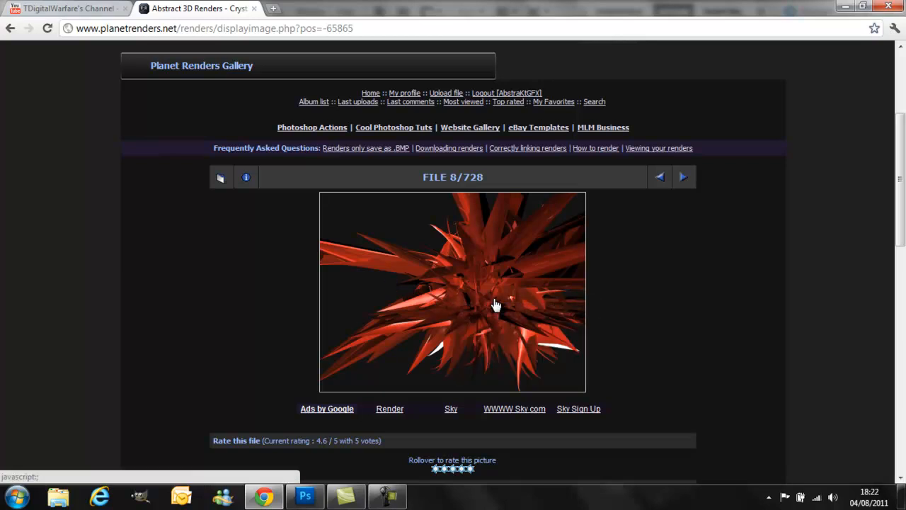
mouse_move(464, 283)
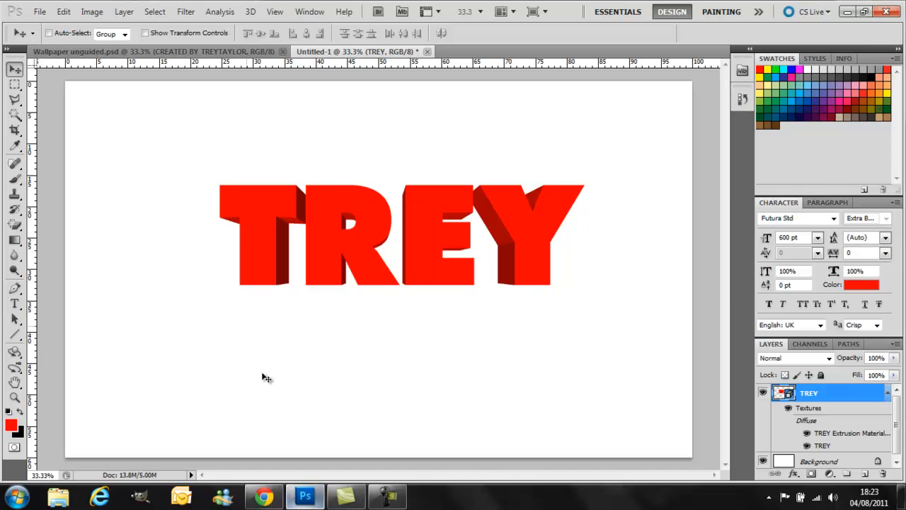
Open the normal_Crystal render file from the Photoshop folder
left_click(65, 12)
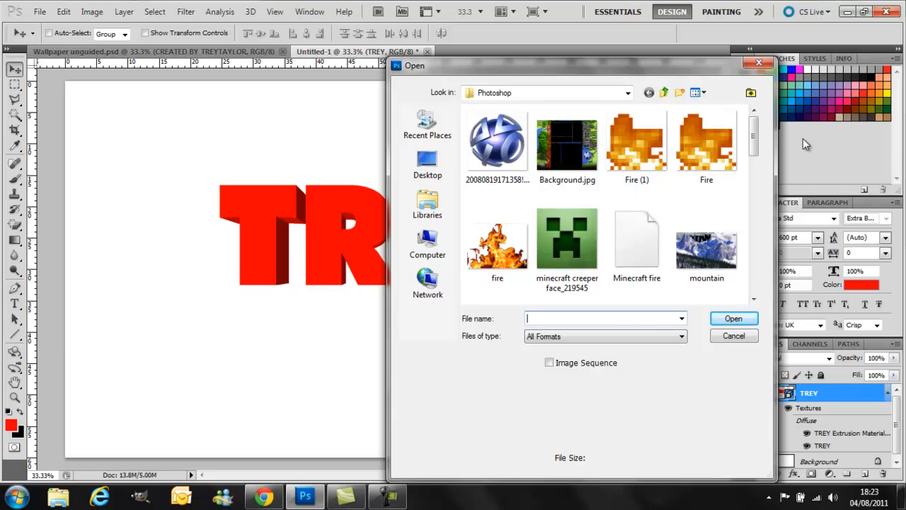
scroll("down", 3)
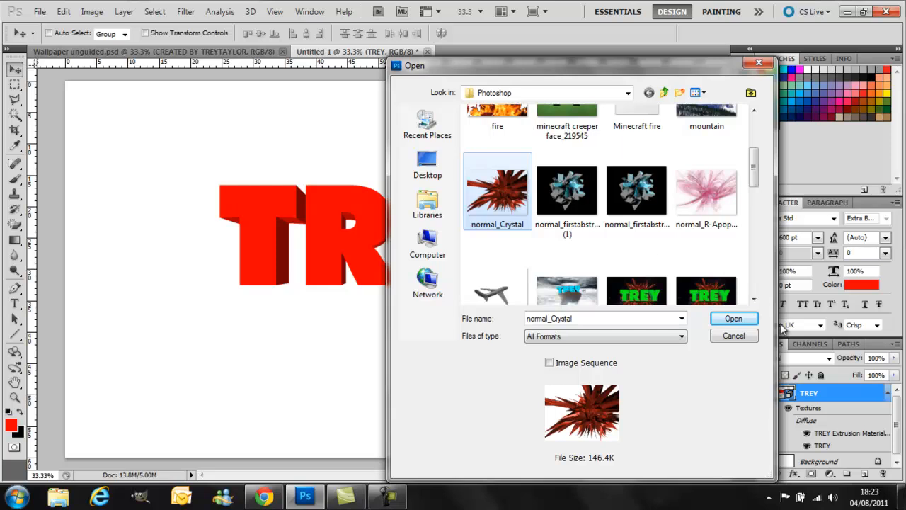
left_click(733, 319)
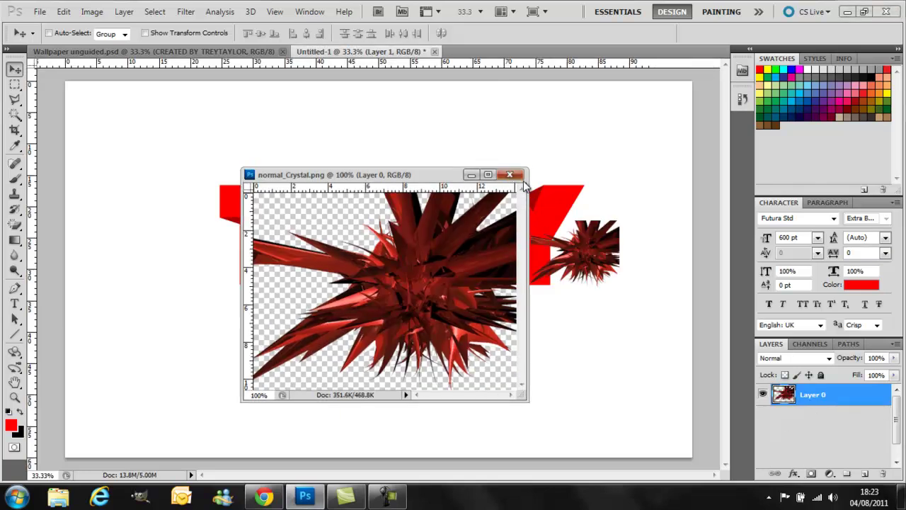
Place the crystal in Untitled-1, enlarged and tilted above the T and R
left_click(508, 175)
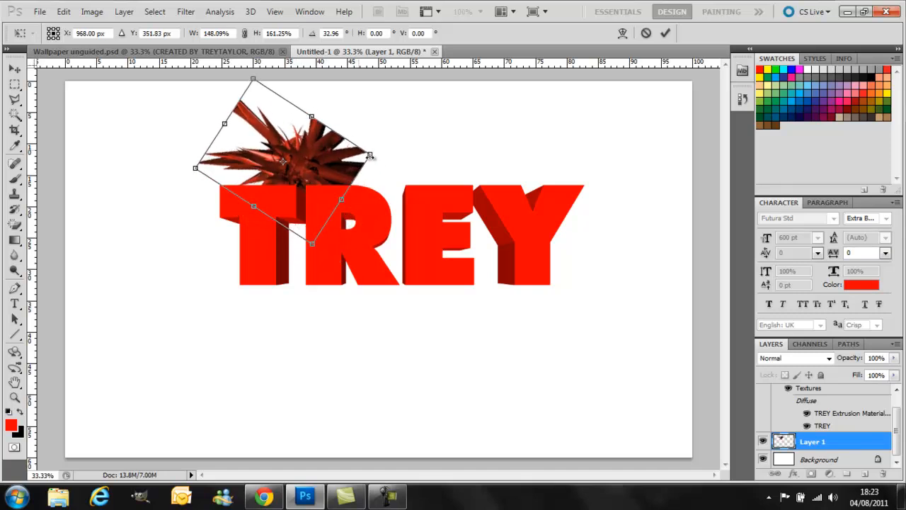
left_click_drag(370, 155, 377, 153)
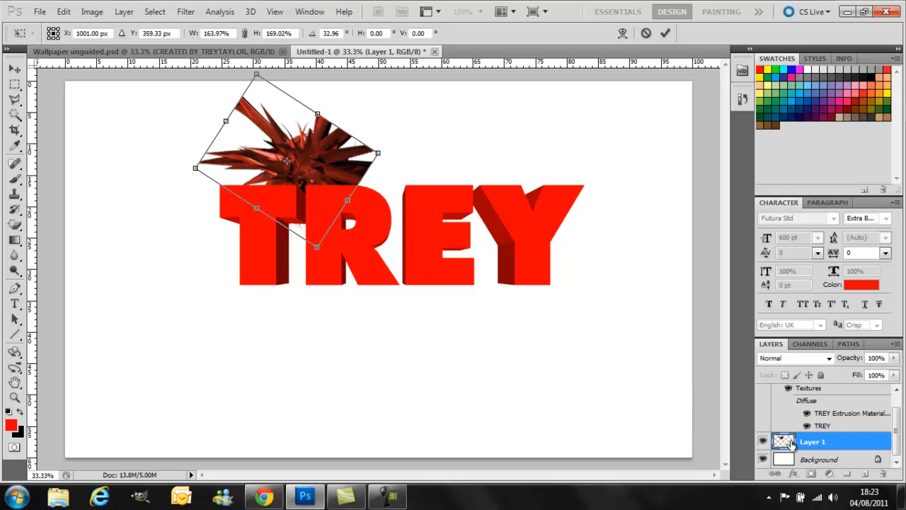
left_click(10, 73)
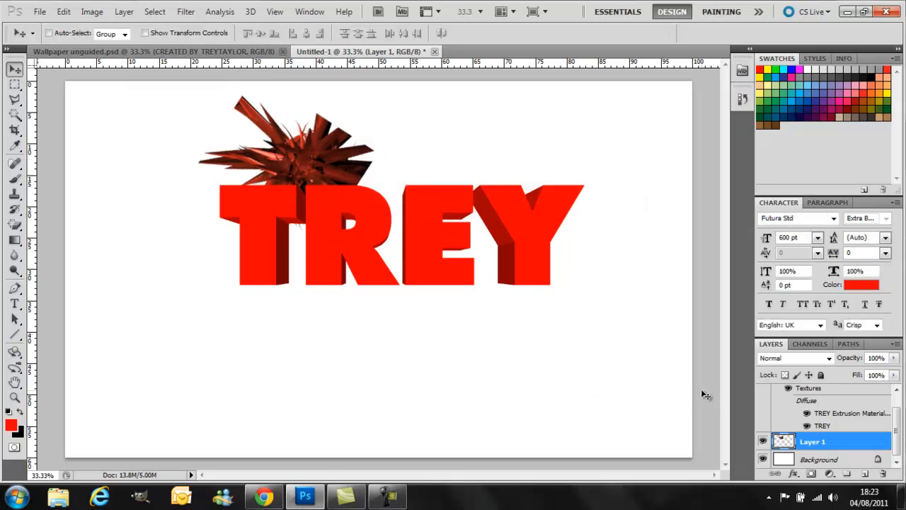
Duplicate the crystal layer and rotate the copy above the E and Y
right_click(810, 441)
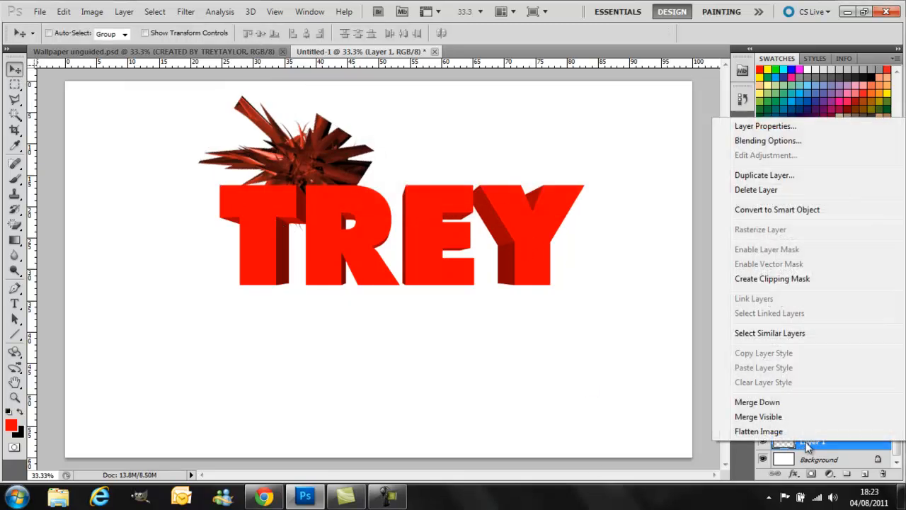
mouse_move(763, 175)
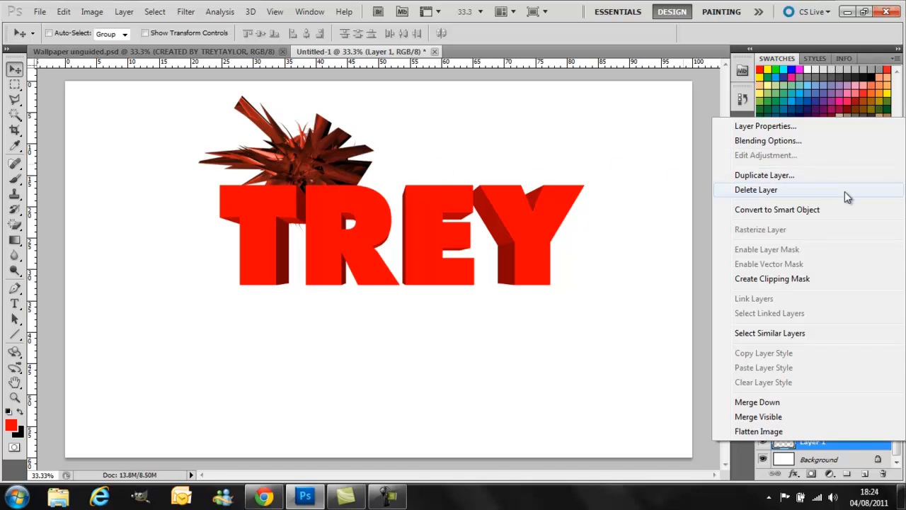
left_click(765, 175)
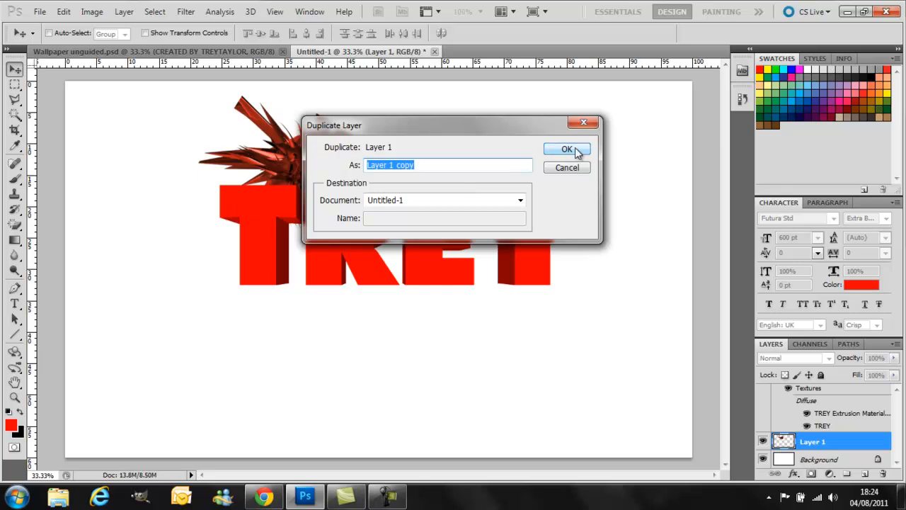
left_click(562, 149)
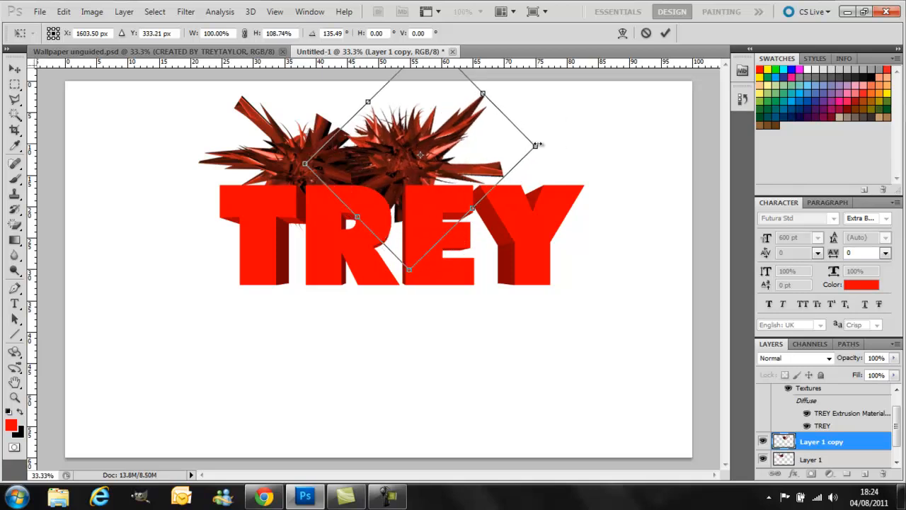
left_click_drag(540, 144, 571, 140)
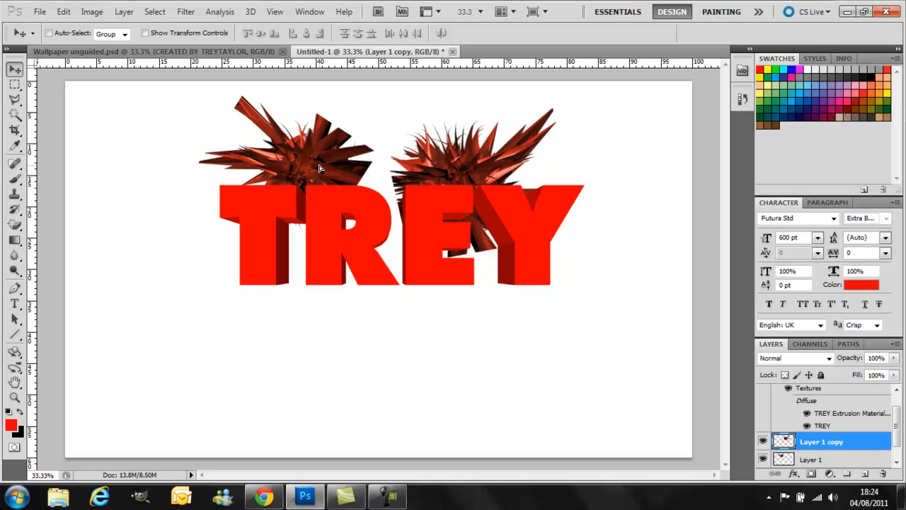
Reposition and stretch the original Layer 1 crystal so its spikes rise higher
left_click(823, 460)
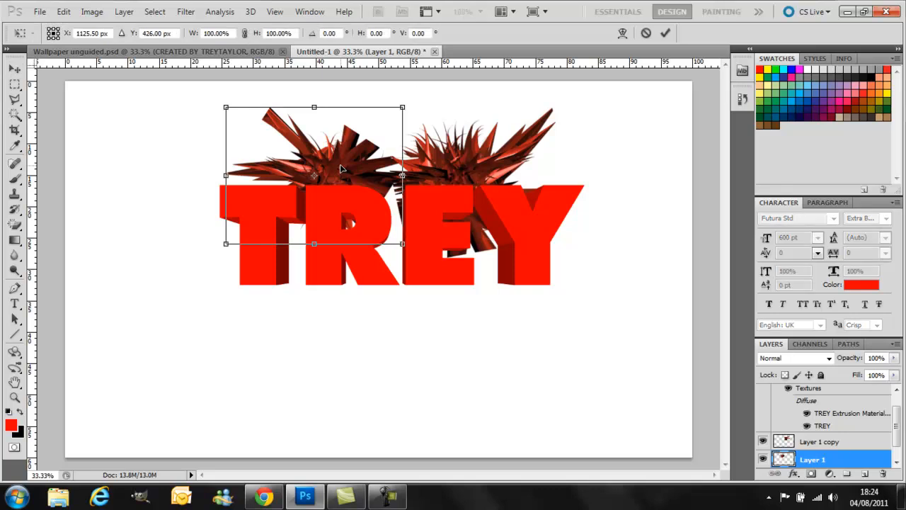
left_click_drag(225, 108, 222, 98)
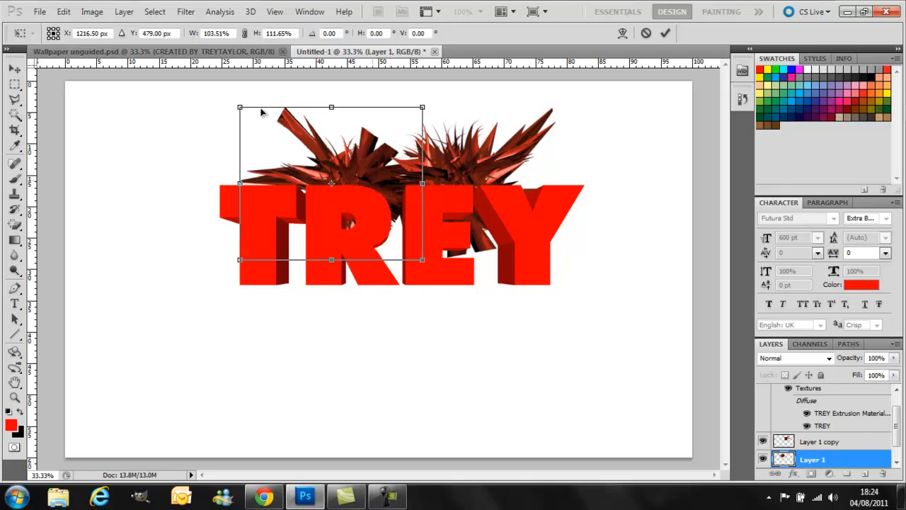
left_click_drag(239, 107, 240, 91)
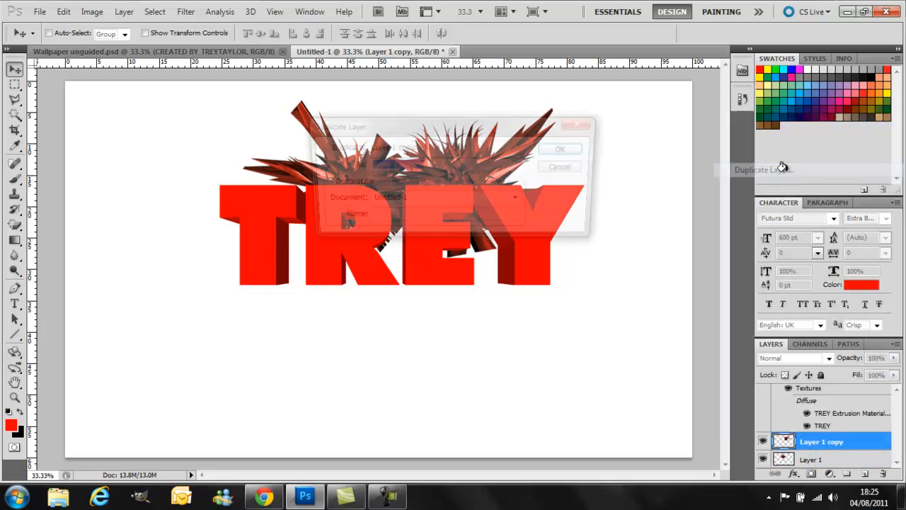
Add two crystal copies, rotated and scaled beneath the middle and left of TREY
left_click(560, 149)
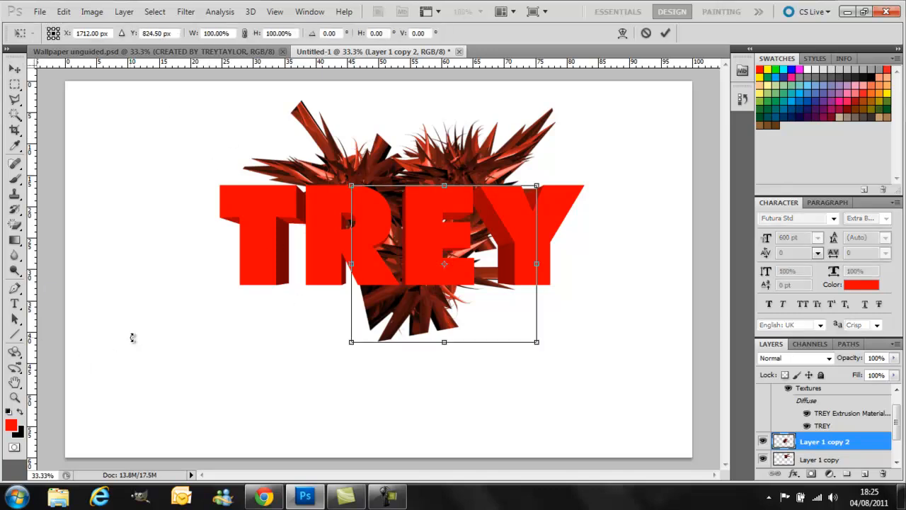
mouse_move(538, 342)
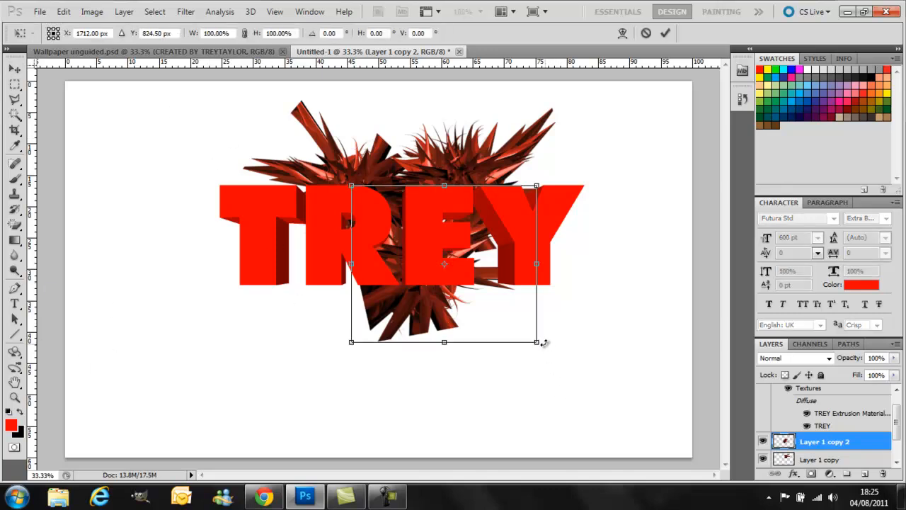
left_click_drag(538, 344, 437, 384)
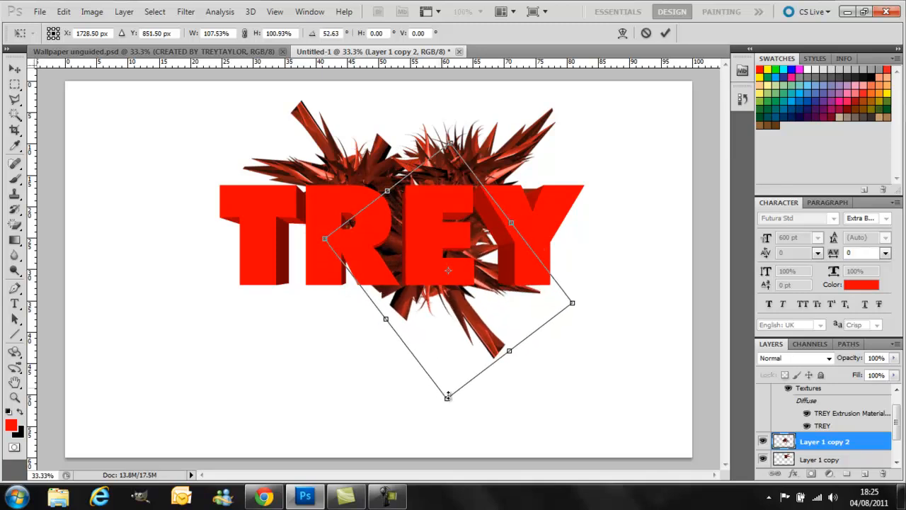
left_click_drag(447, 269, 460, 280)
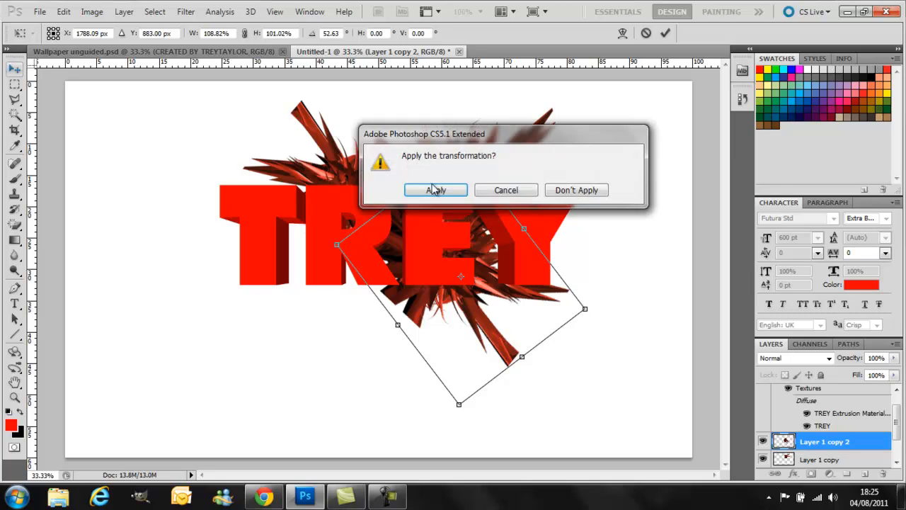
left_click(434, 189)
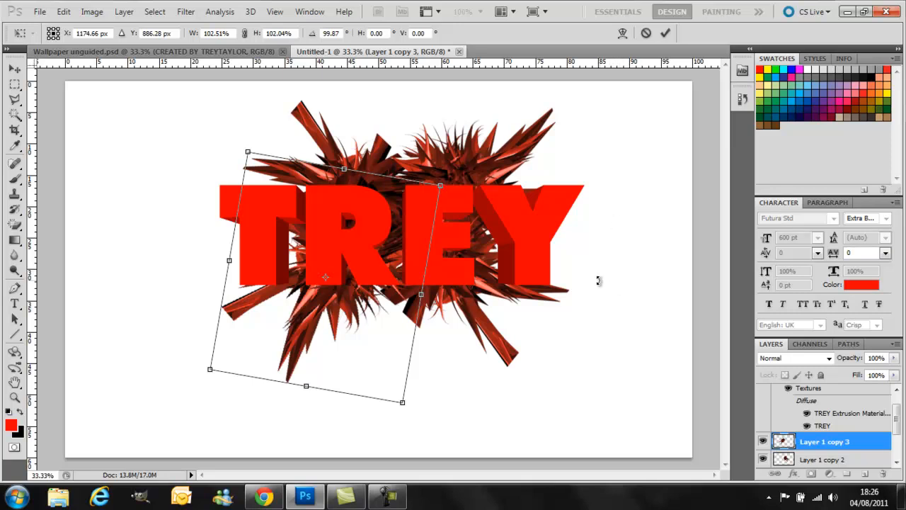
left_click(11, 69)
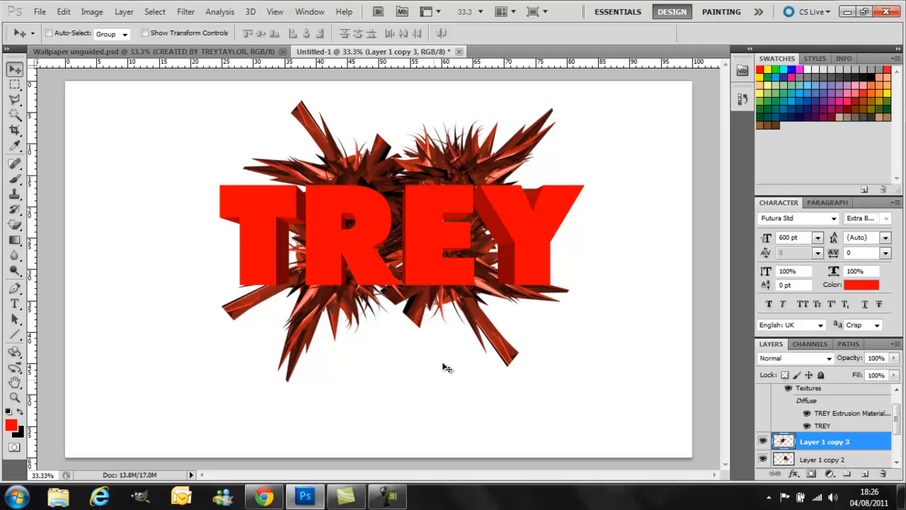
mouse_move(263, 495)
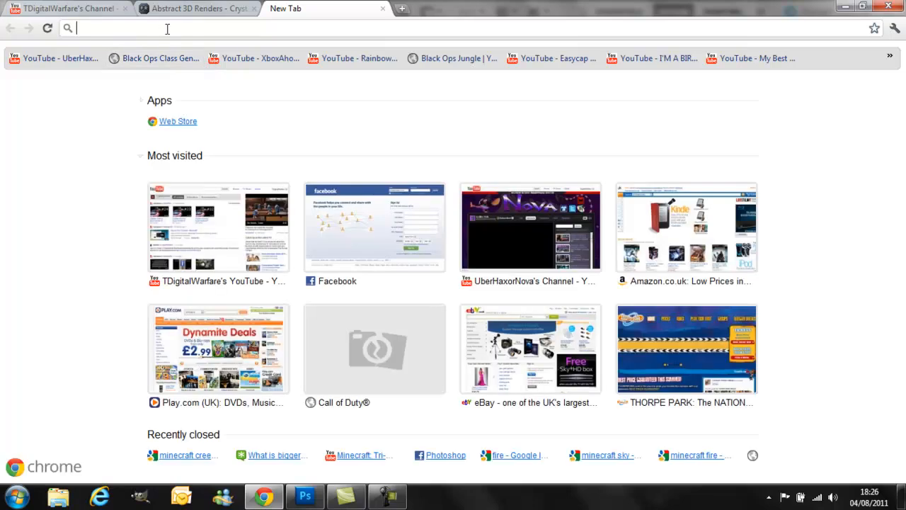
Search Google Images for 'STAR' and save the starry night photo as 'starry sky (1)' JPEG
type("STAR")
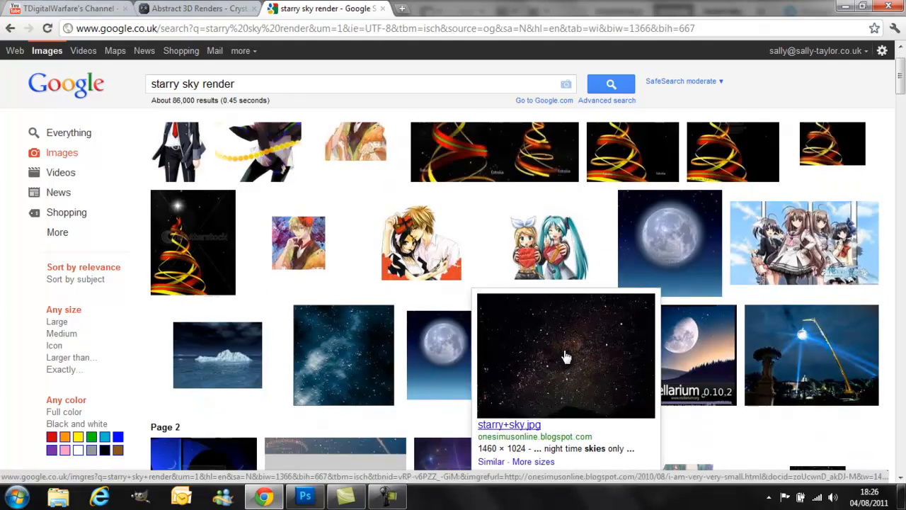
left_click(565, 355)
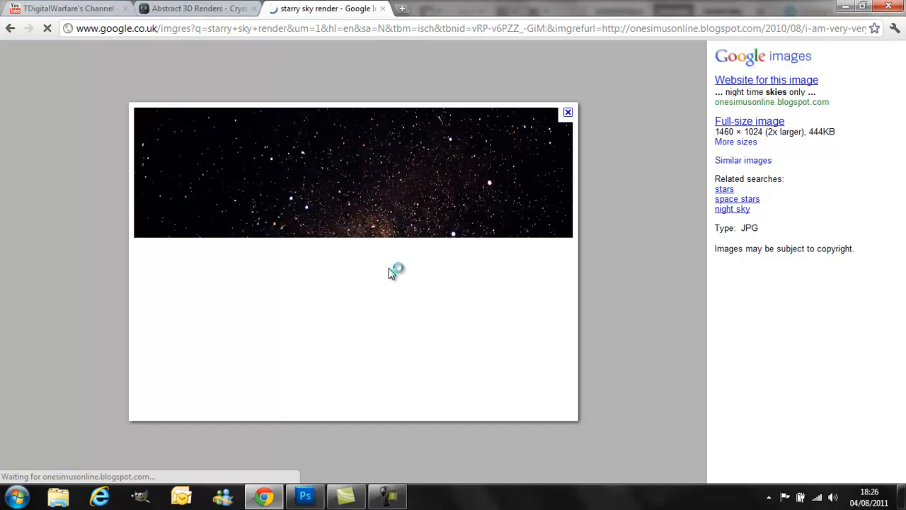
right_click(395, 270)
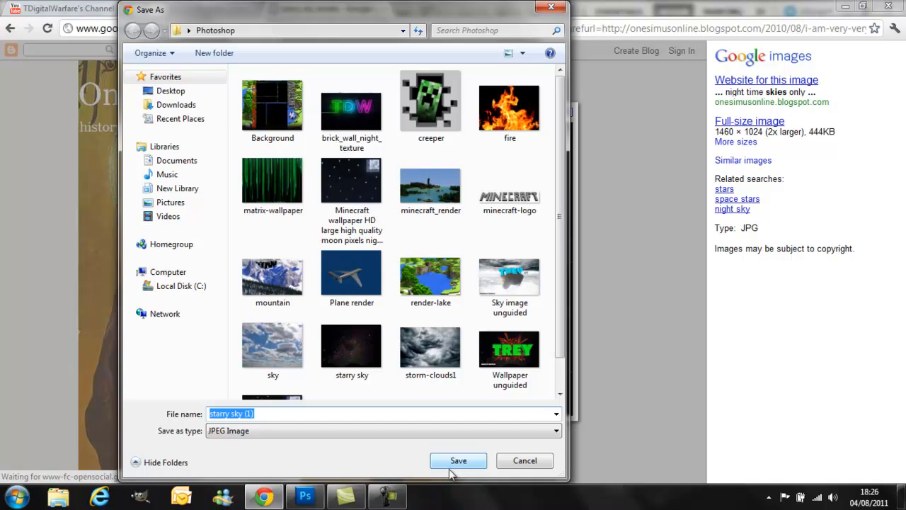
left_click(458, 460)
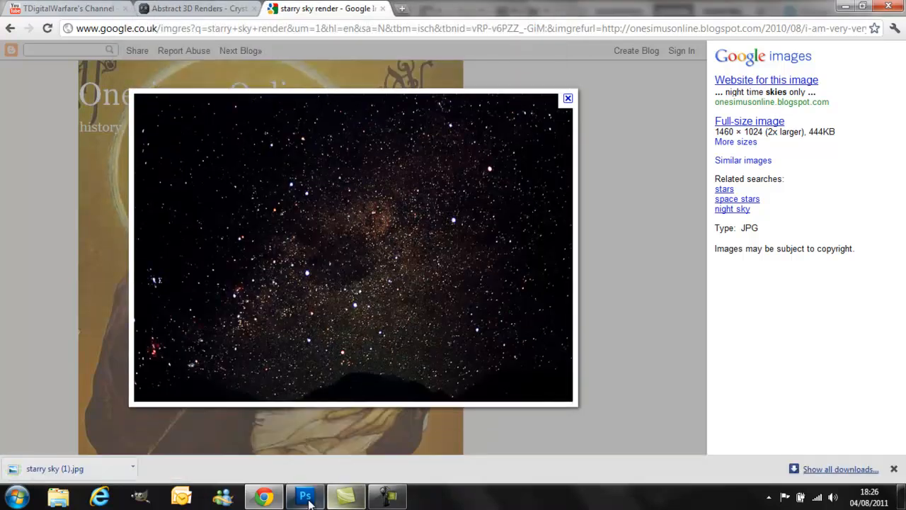
left_click(305, 496)
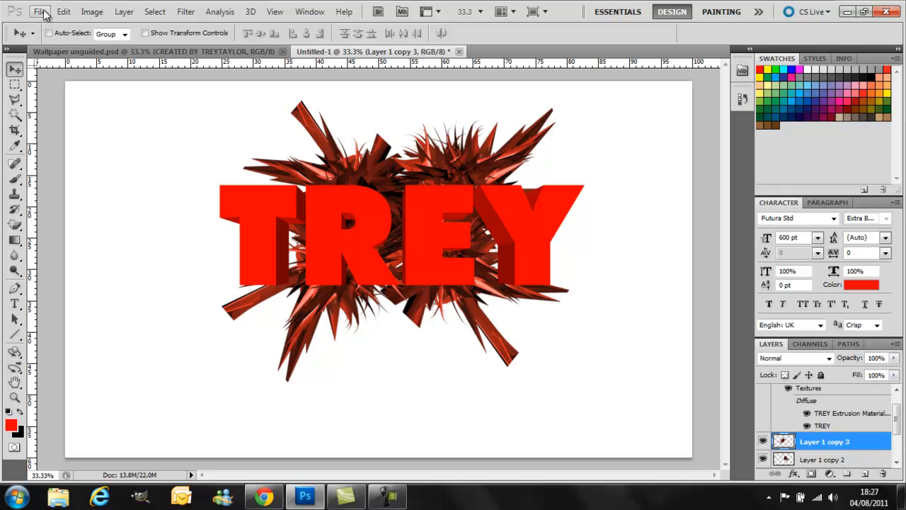
Open the 'starry sky' image from the images folder into the TREY document
left_click(41, 12)
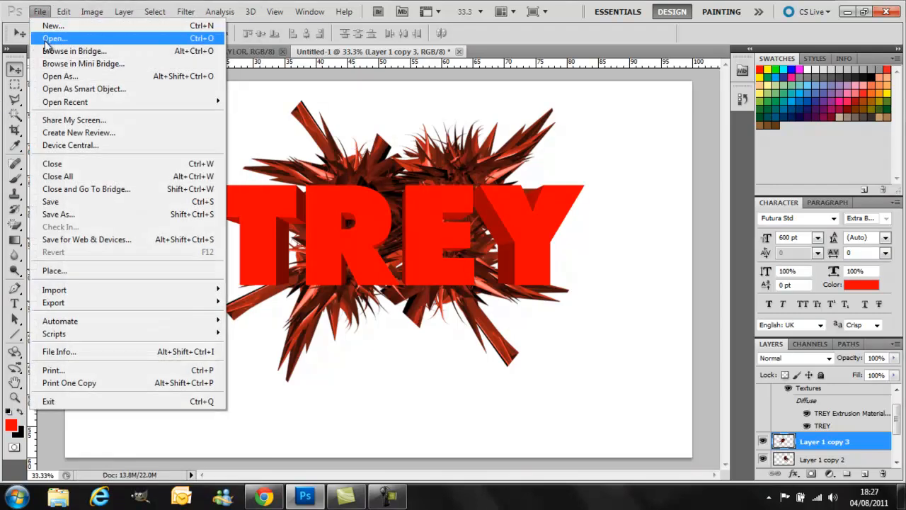
left_click(54, 33)
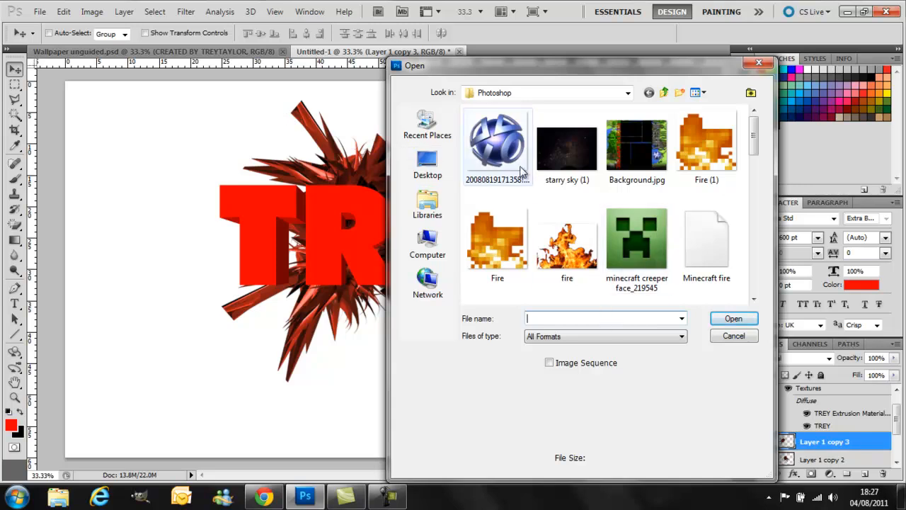
scroll("down", 3)
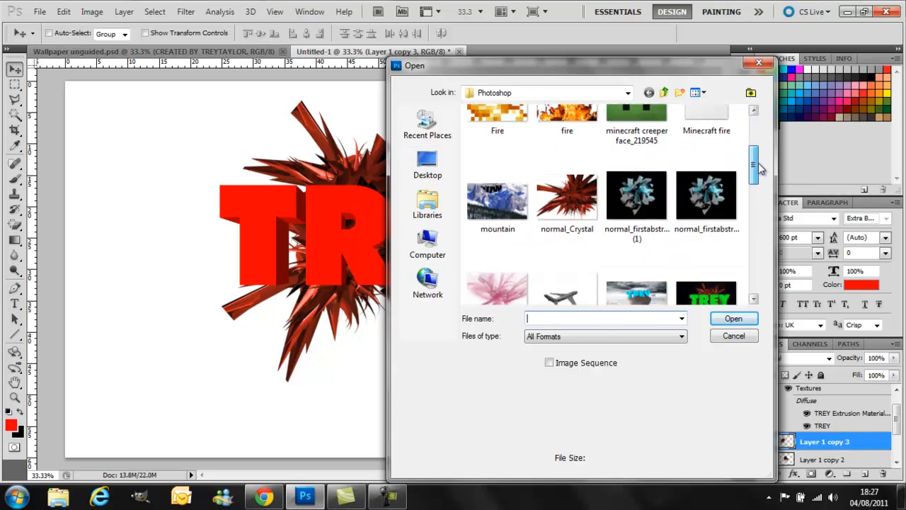
scroll("down", 3)
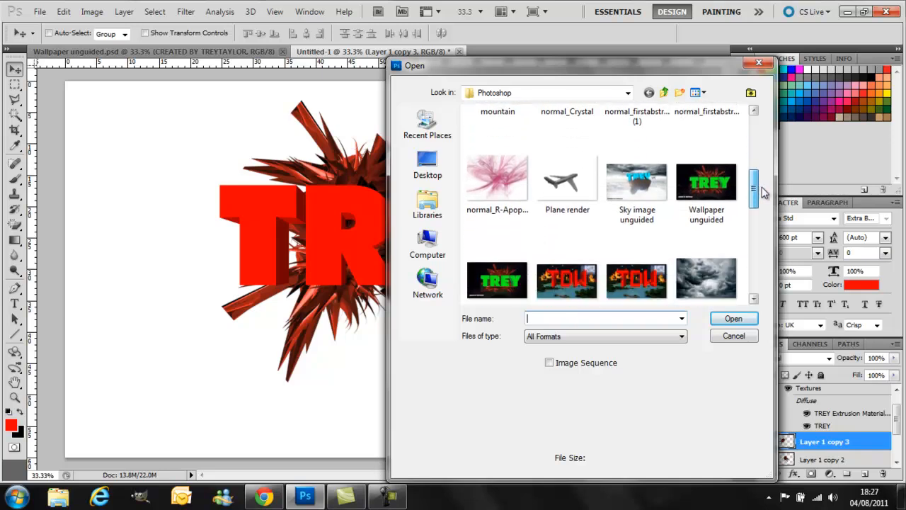
scroll("down", 3)
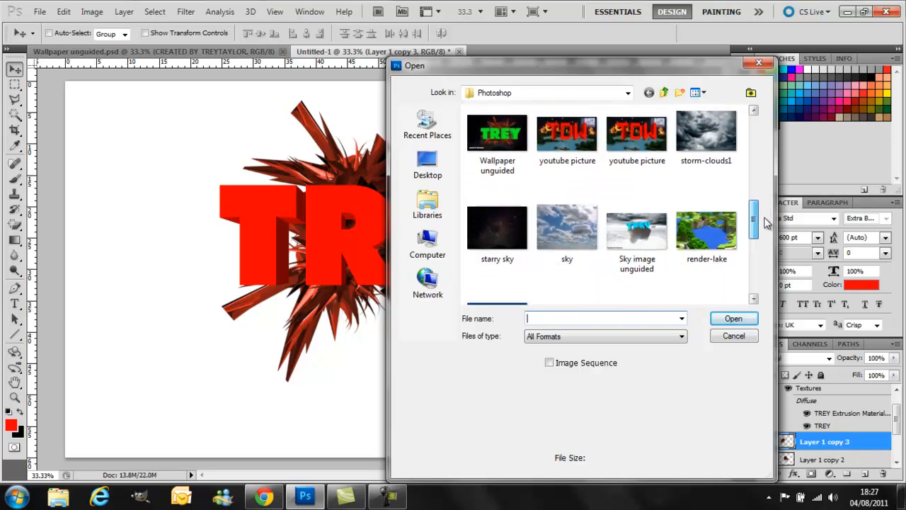
left_click(497, 225)
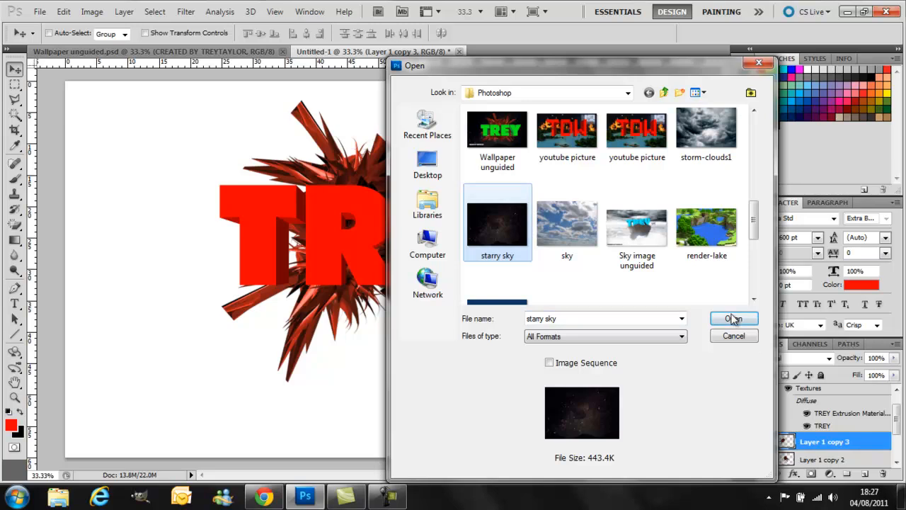
left_click(733, 318)
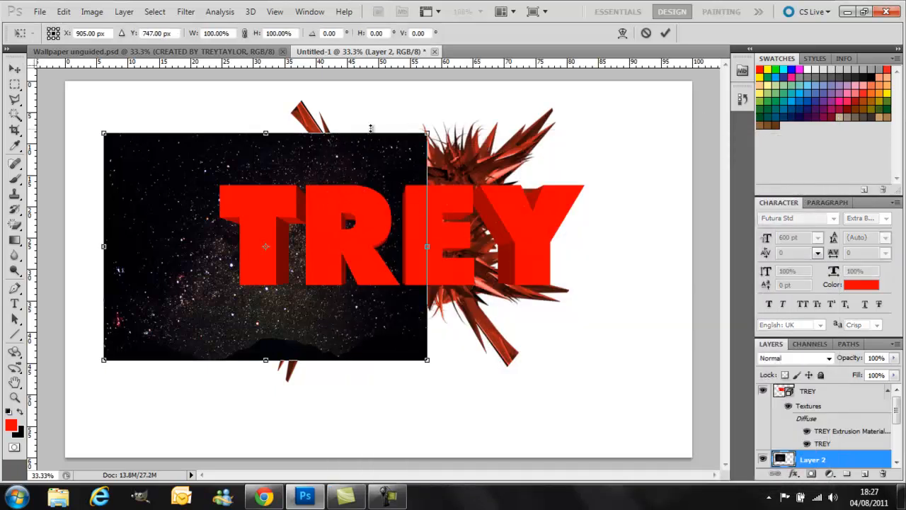
Free-transform the starry sky layer to cover the whole canvas and apply it
left_click_drag(266, 246, 226, 207)
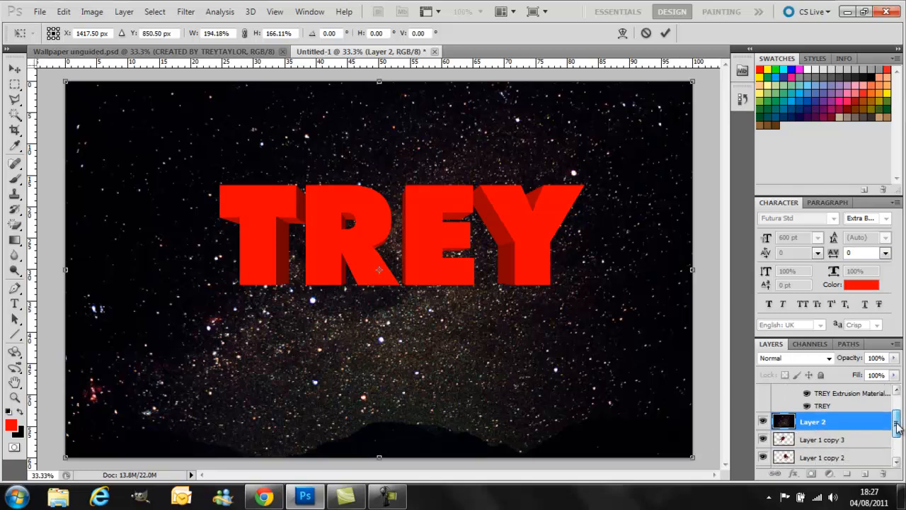
scroll("down", 3)
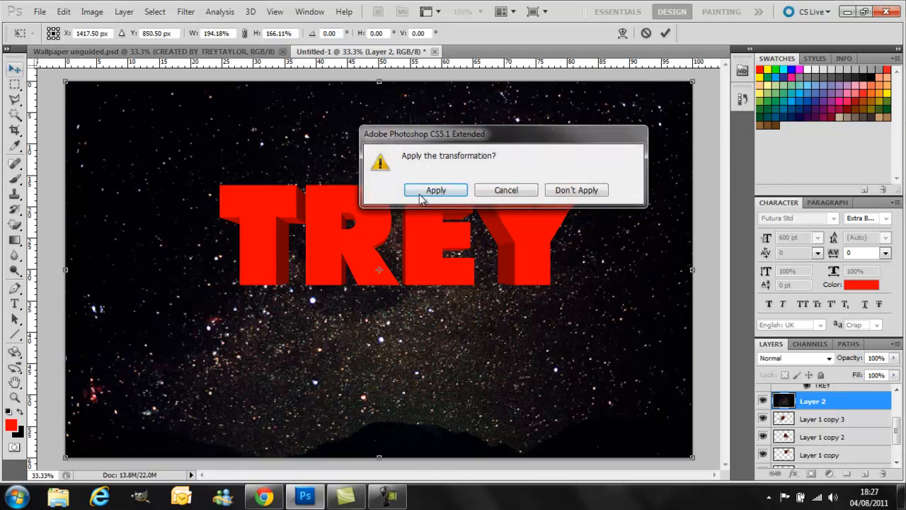
left_click(436, 190)
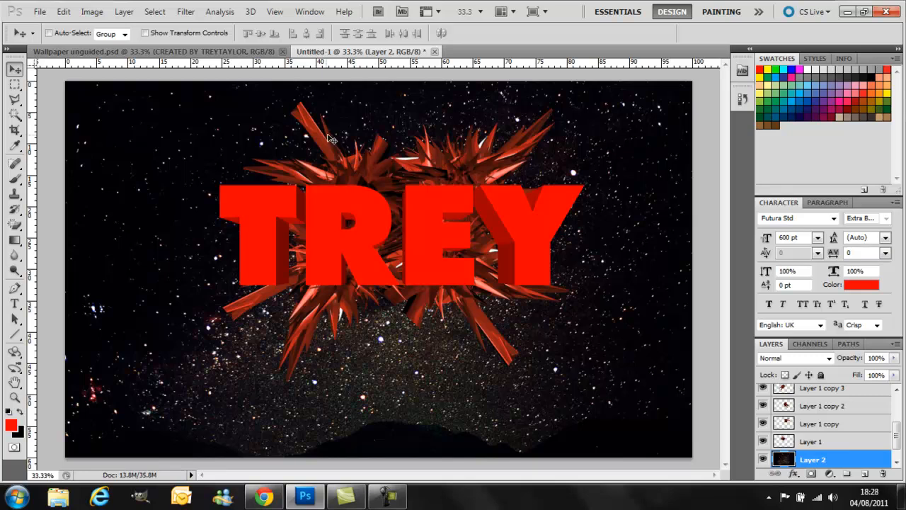
mouse_move(340, 137)
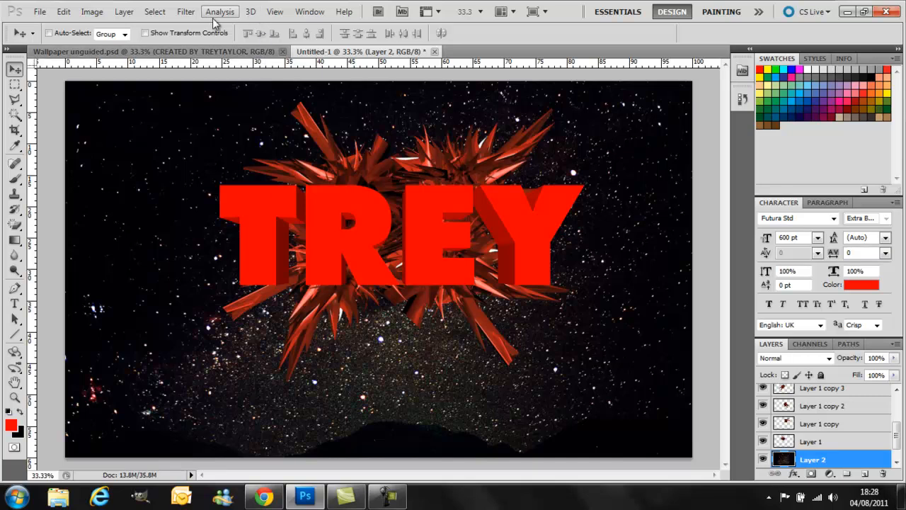
Apply a Gaussian Blur of about 8.7 px radius to the starry sky layer
left_click(185, 12)
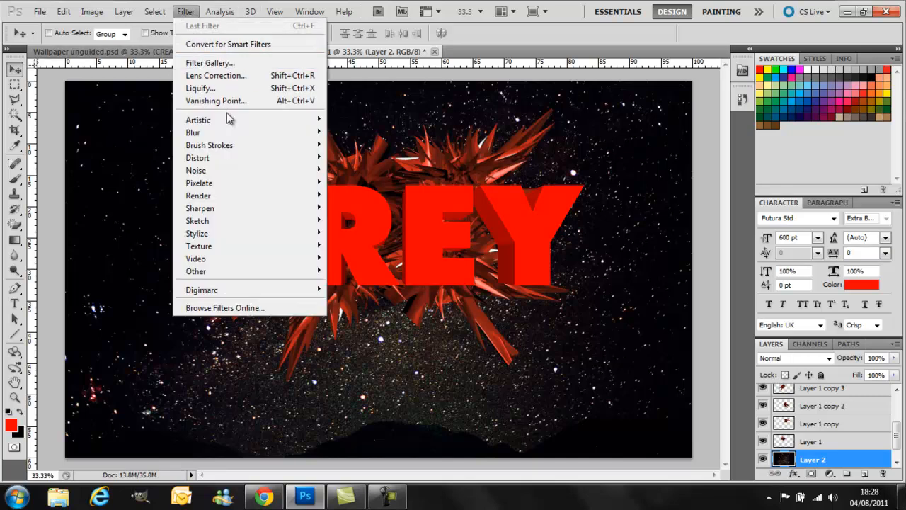
mouse_move(192, 133)
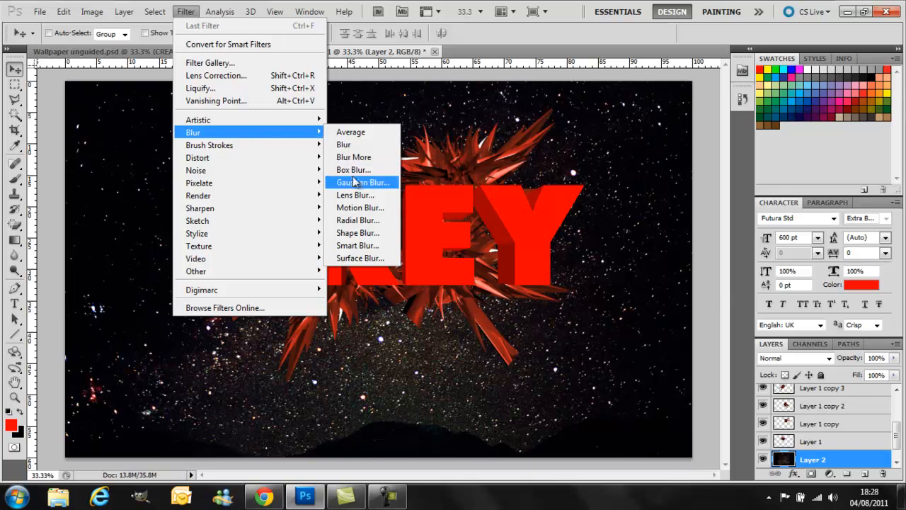
left_click(360, 182)
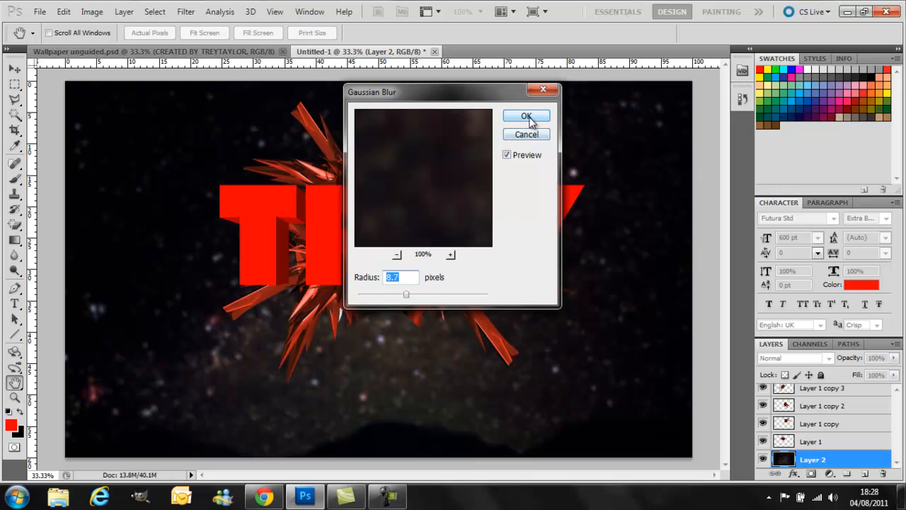
left_click(525, 116)
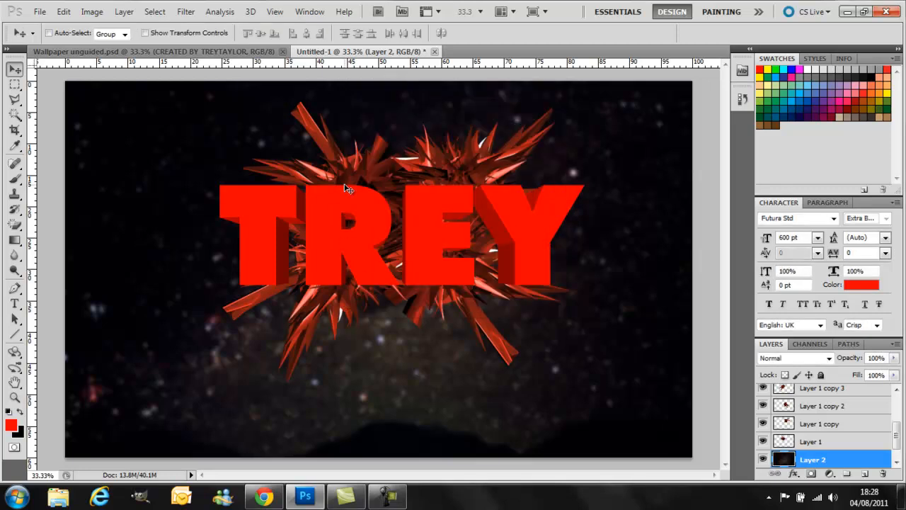
mouse_move(392, 170)
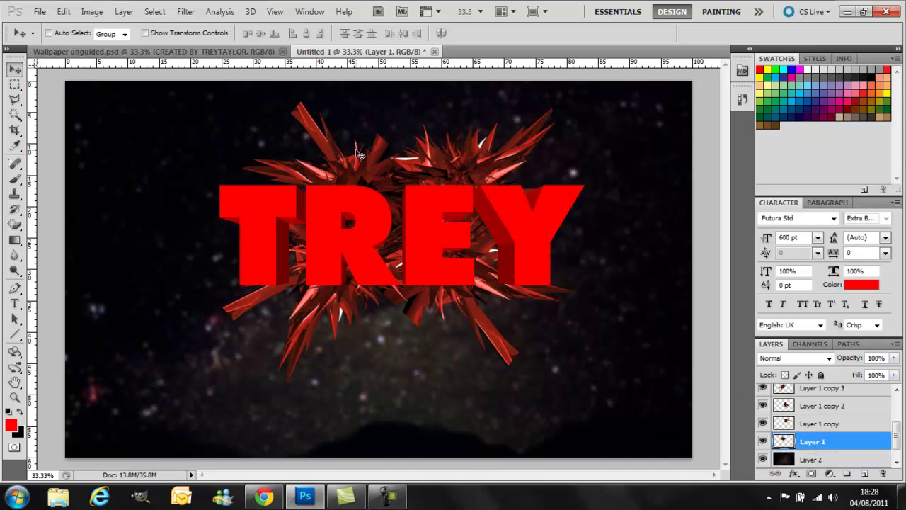
mouse_move(441, 173)
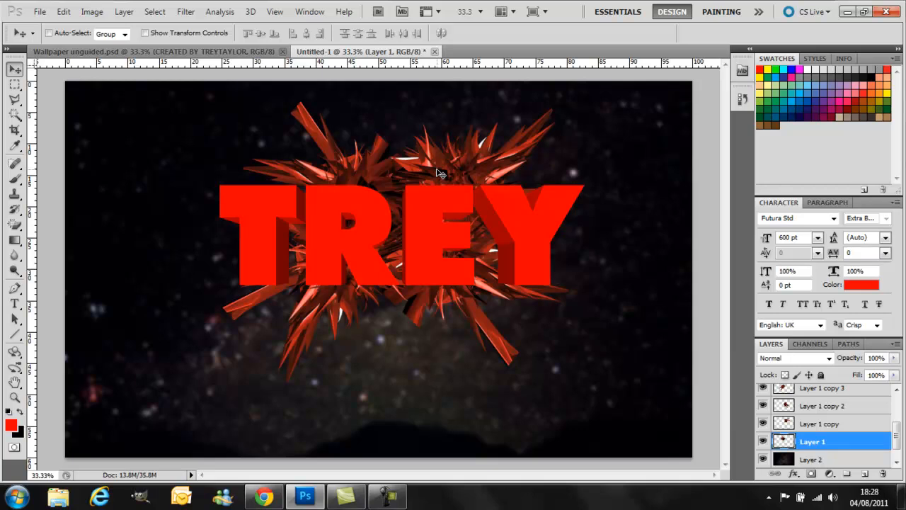
mouse_move(341, 191)
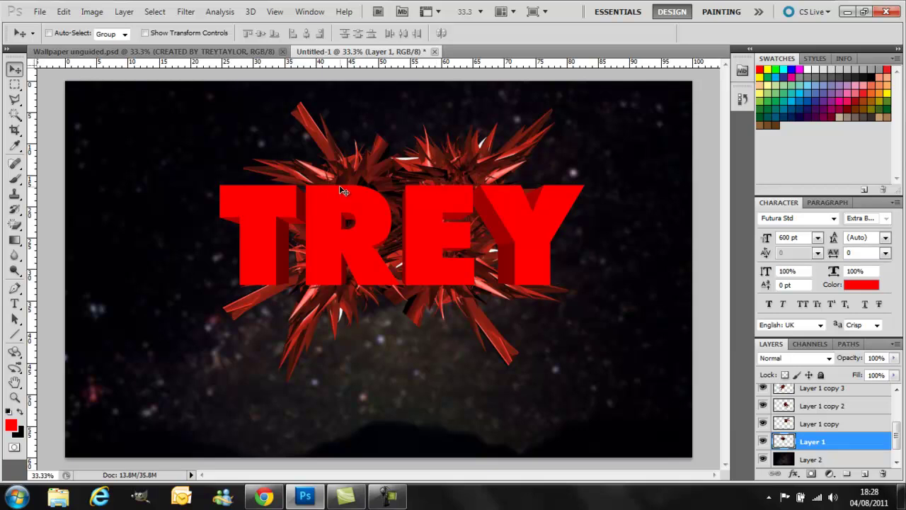
mouse_move(238, 385)
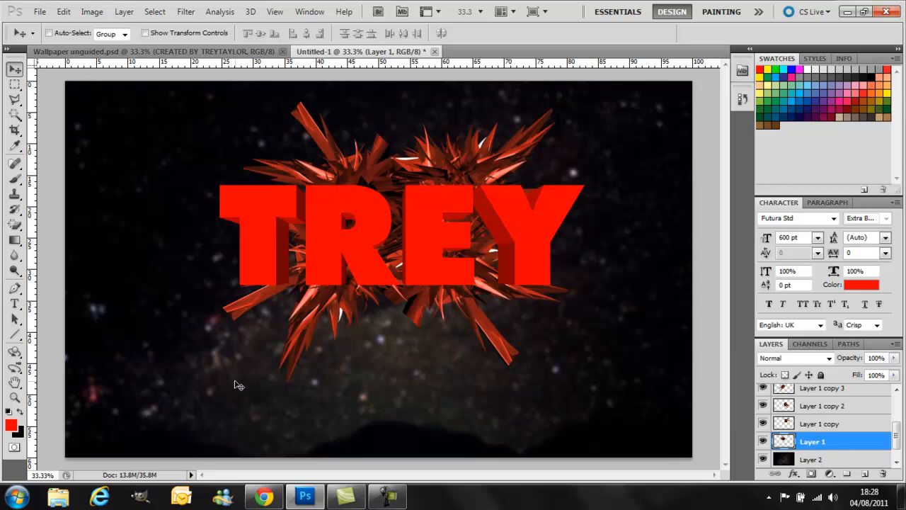
mouse_move(230, 51)
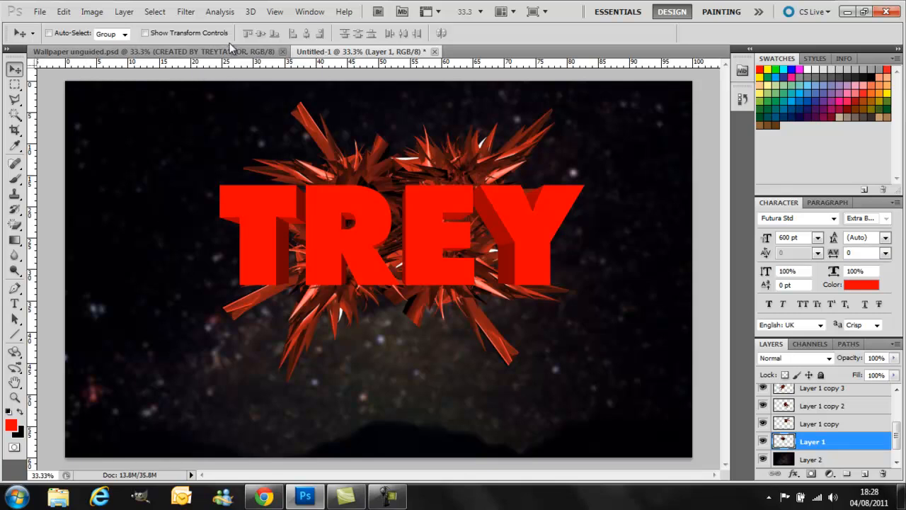
left_click(141, 51)
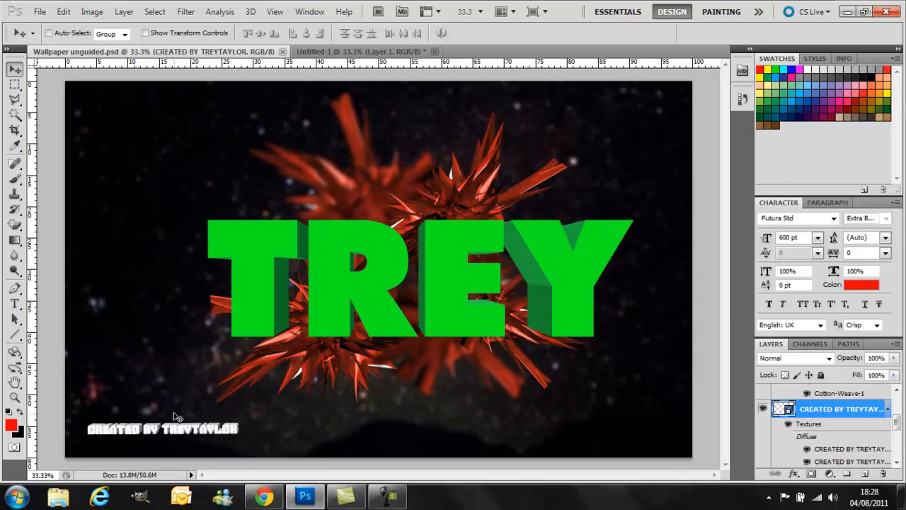
mouse_move(284, 215)
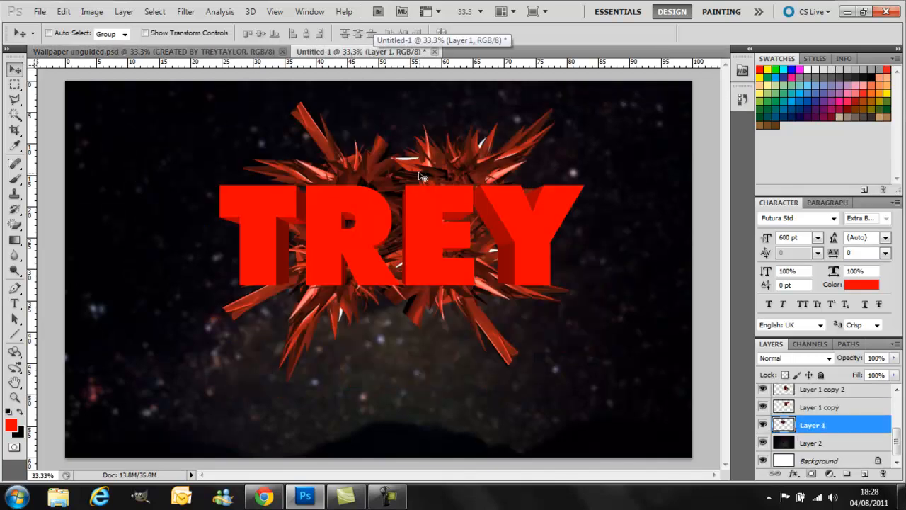
mouse_move(429, 162)
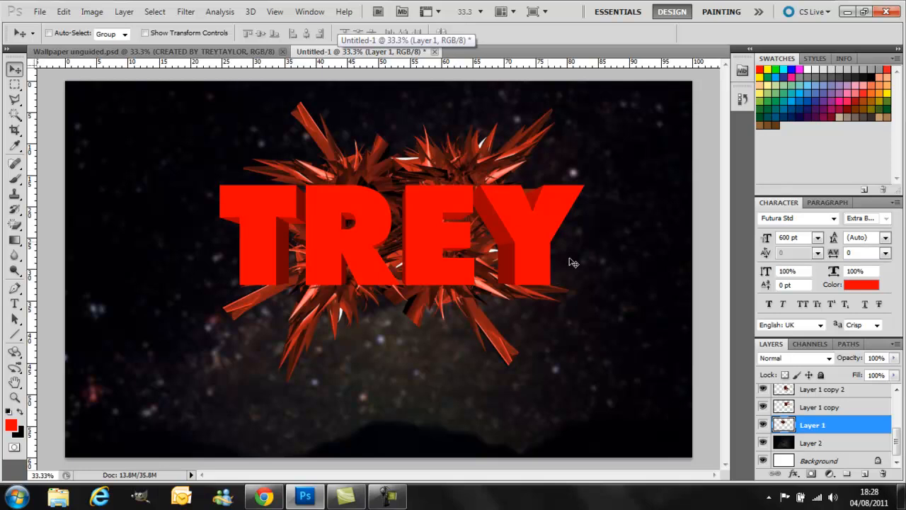
mouse_move(664, 292)
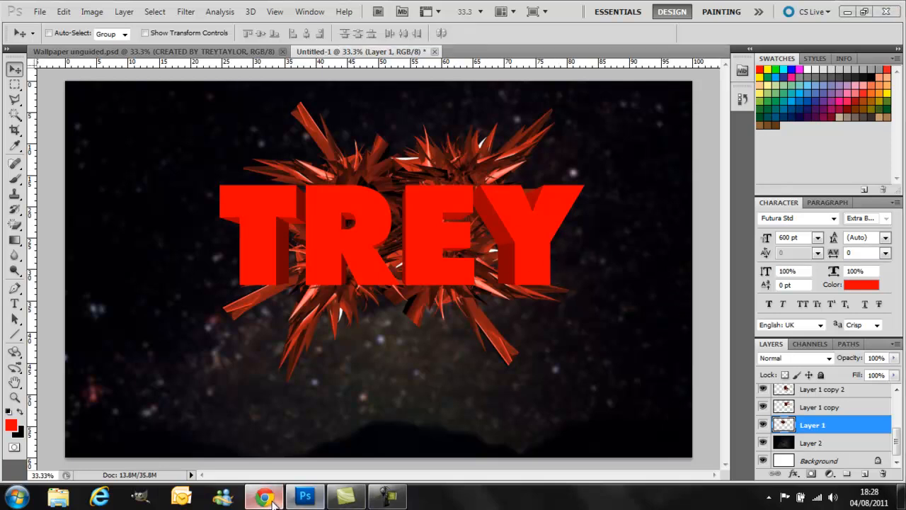
View the Planet Renders homepage in Chrome, then return to Photoshop
left_click(260, 495)
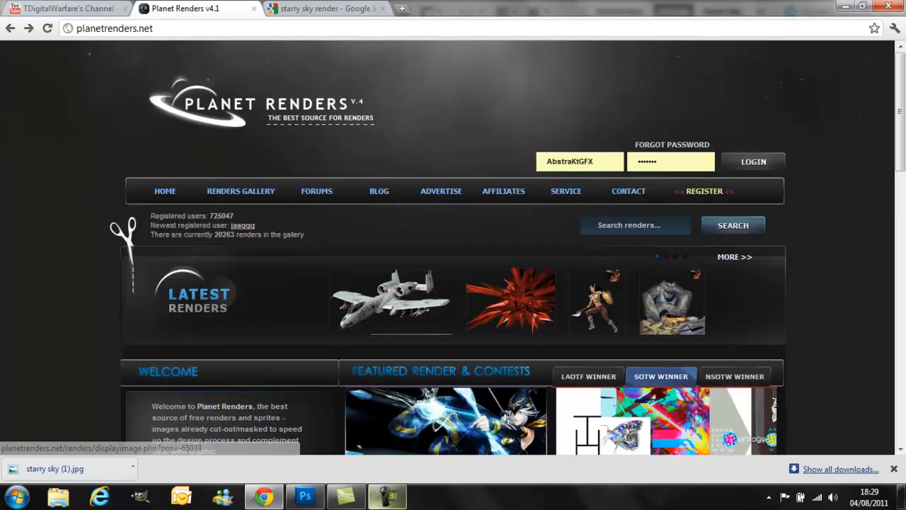
left_click(321, 494)
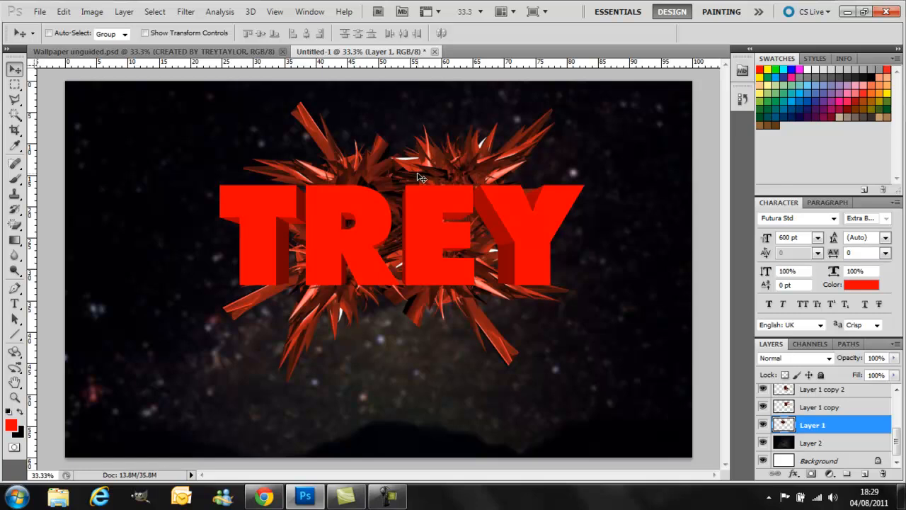
mouse_move(343, 285)
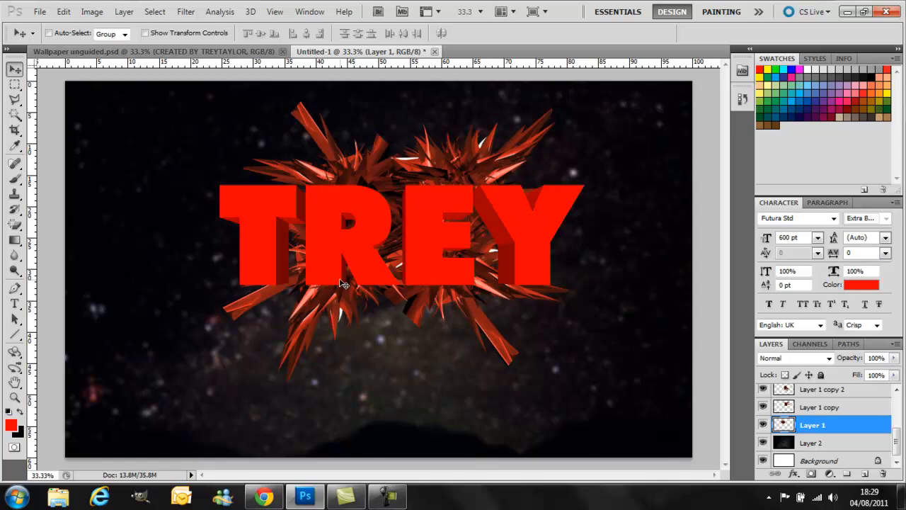
mouse_move(235, 126)
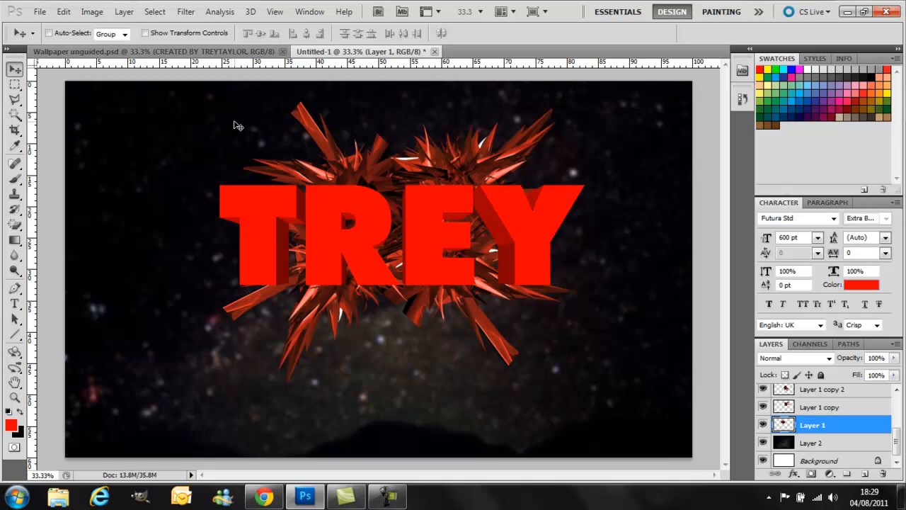